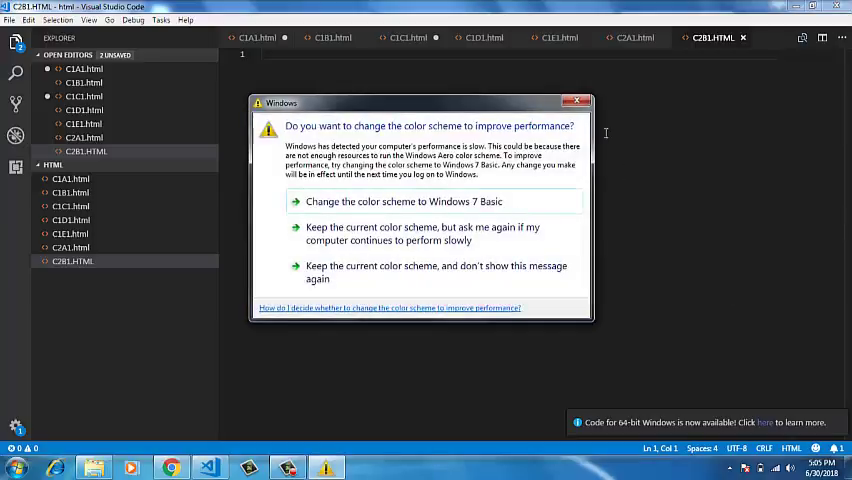
# - Dismiss the colour-scheme warning and start the html element in C2B1.HTML
pyautogui.click(581, 102)
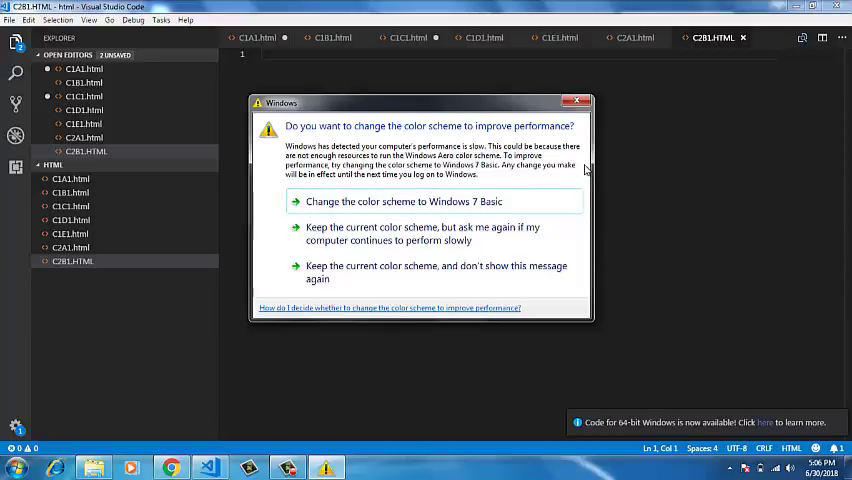
pyautogui.click(578, 101)
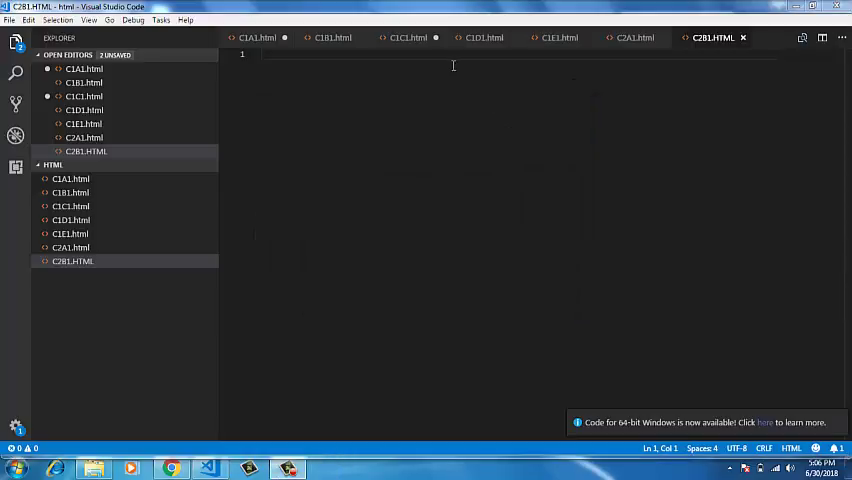
pyautogui.write('<')
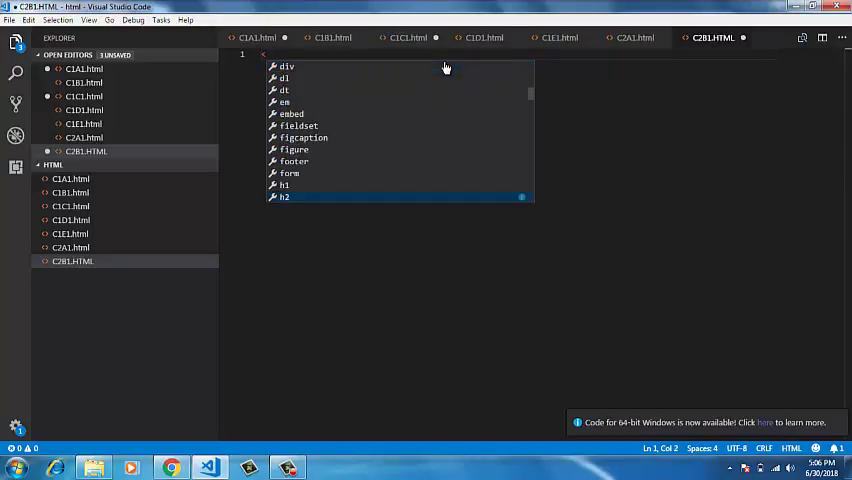
pyautogui.write('html>')
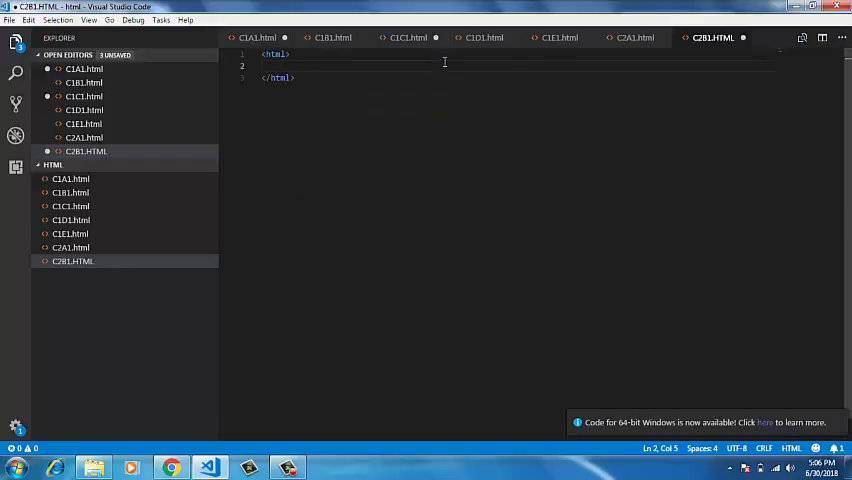
# - Add a head containing the title 'Family', with a new line below
pyautogui.write('<head>')
pyautogui.write('<title>')
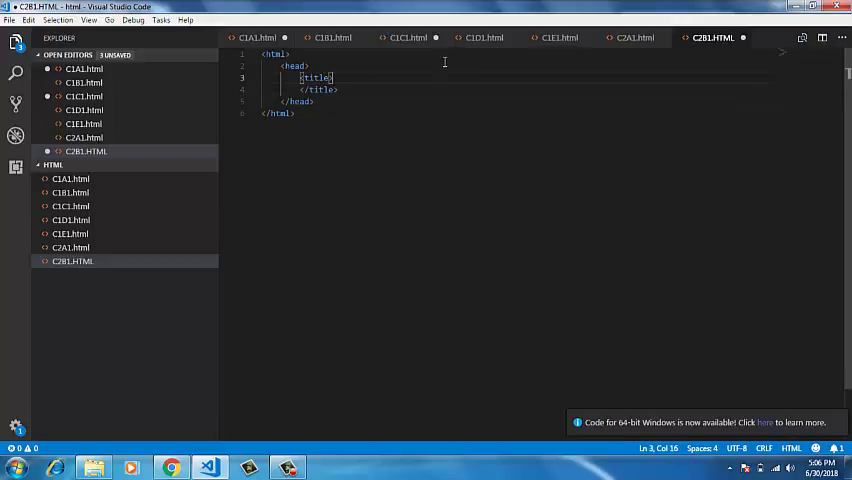
pyautogui.press('Backspace')
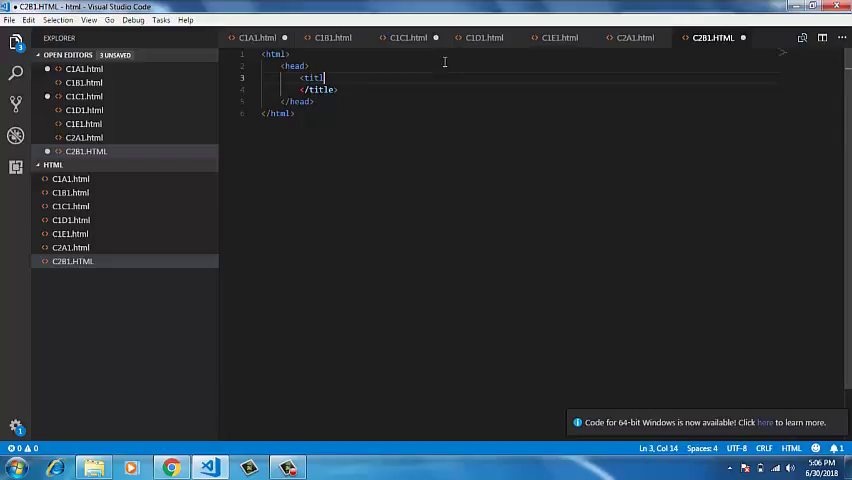
pyautogui.write('e')
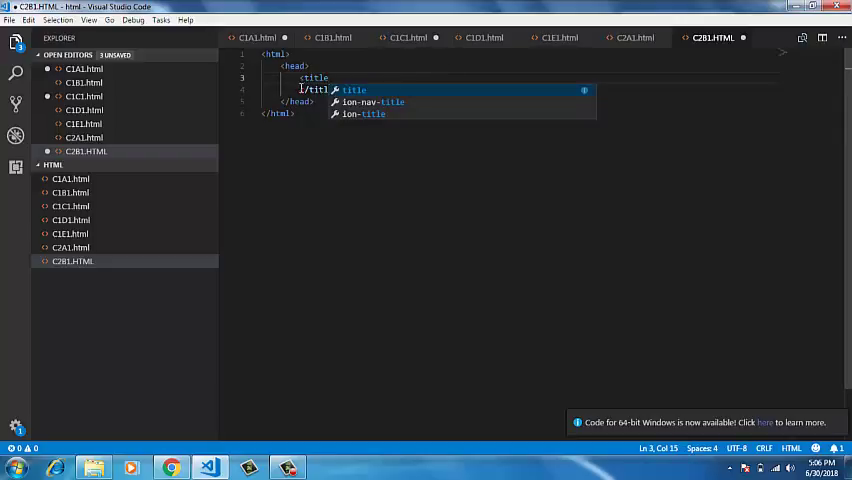
pyautogui.press('Enter')
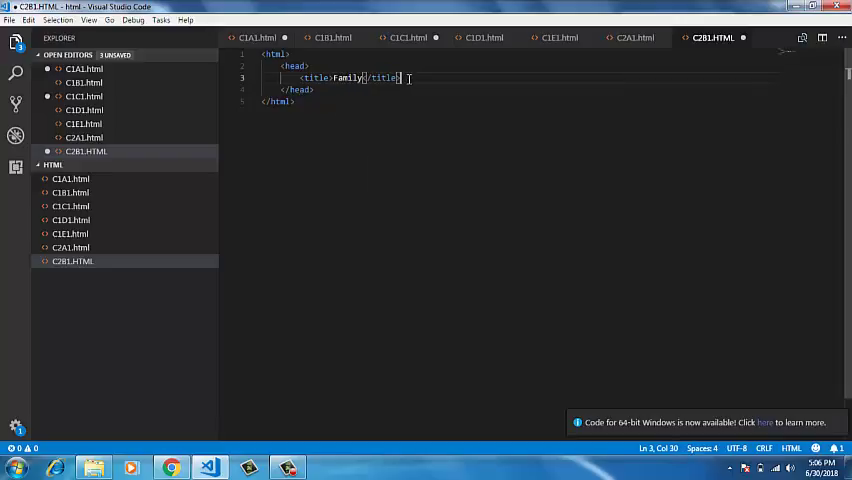
pyautogui.press('Enter')
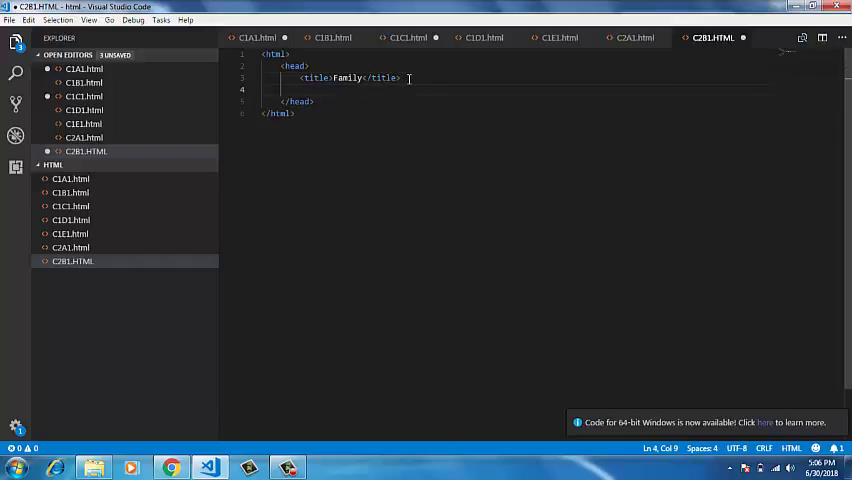
# - Insert a <style type="text/css"> block below the title
pyautogui.write('<st')
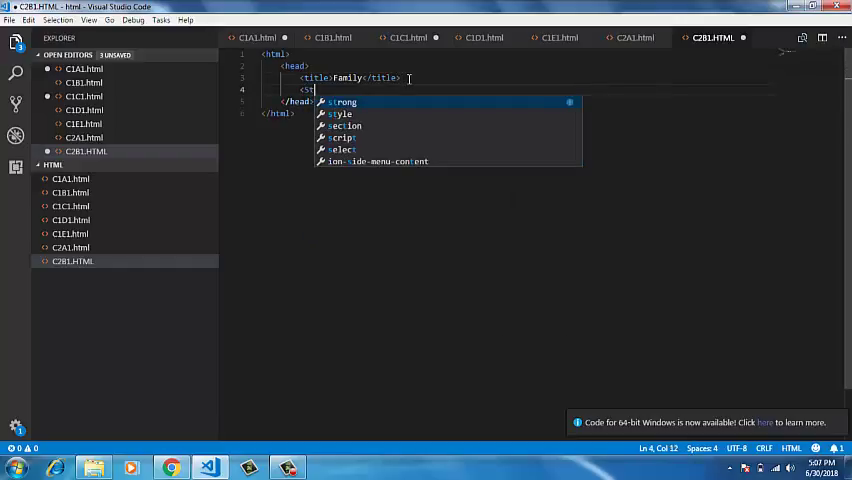
pyautogui.write('yle')
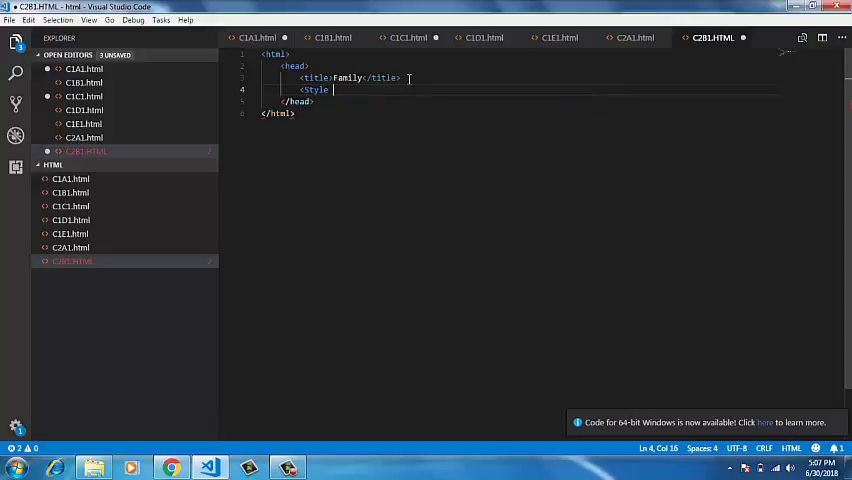
pyautogui.write('type=')
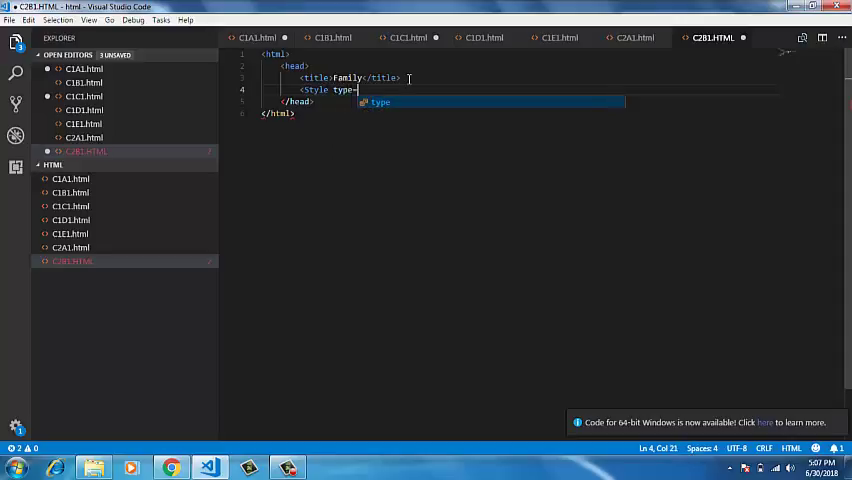
pyautogui.write('="text/c')
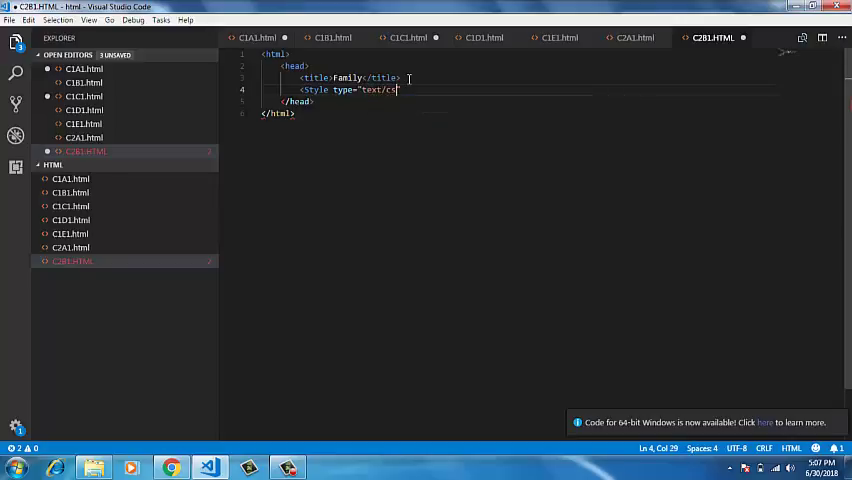
pyautogui.write('s"')
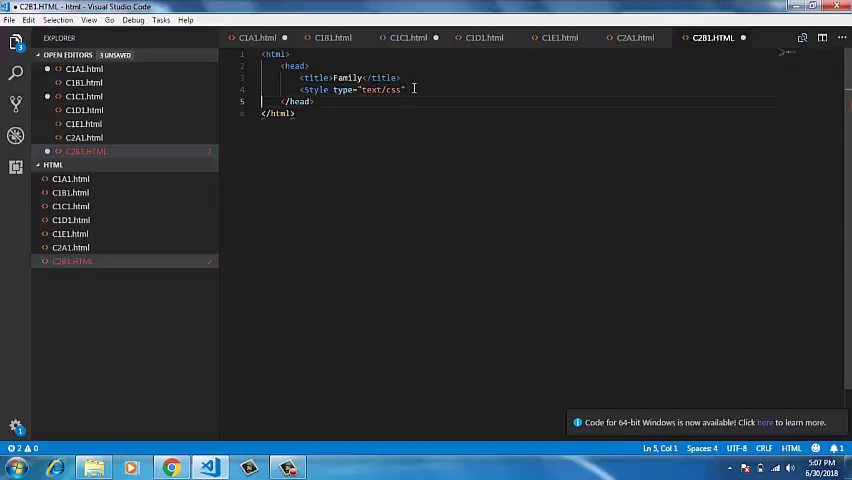
pyautogui.write('>')
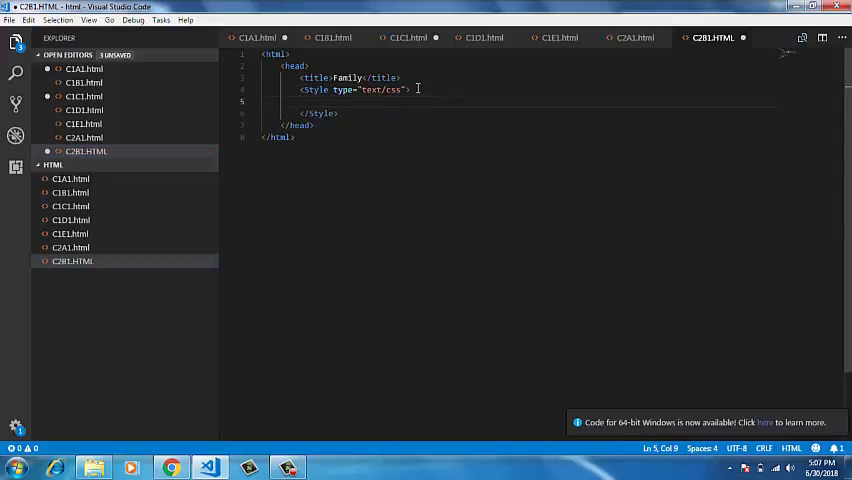
# - Write body { font-family: Georgia, 'Times New Roman', Times, serif; } in the style block
pyautogui.write('bo')
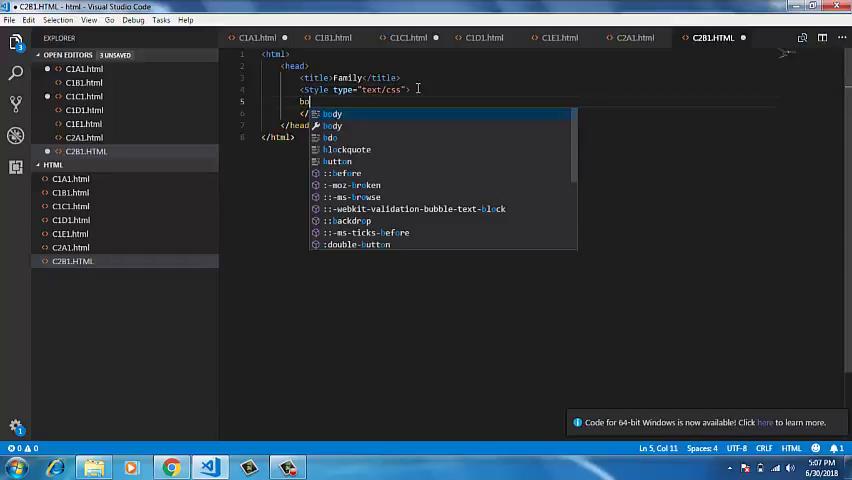
pyautogui.write('dy{')
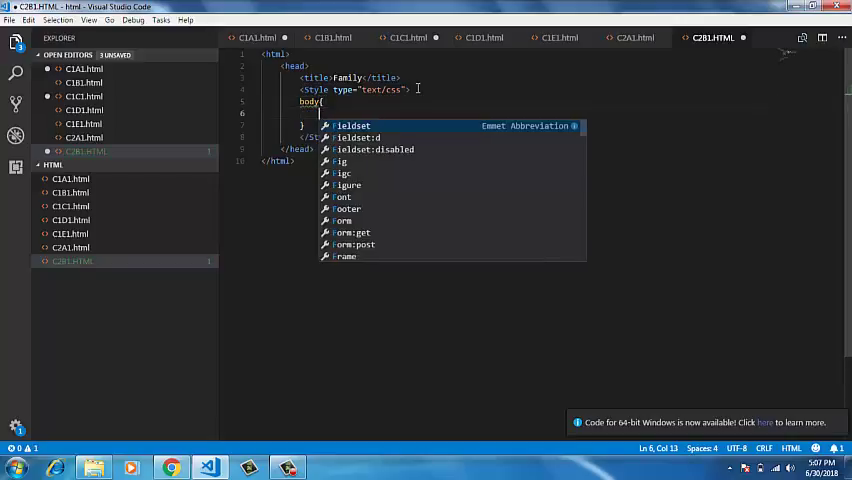
pyautogui.write('font')
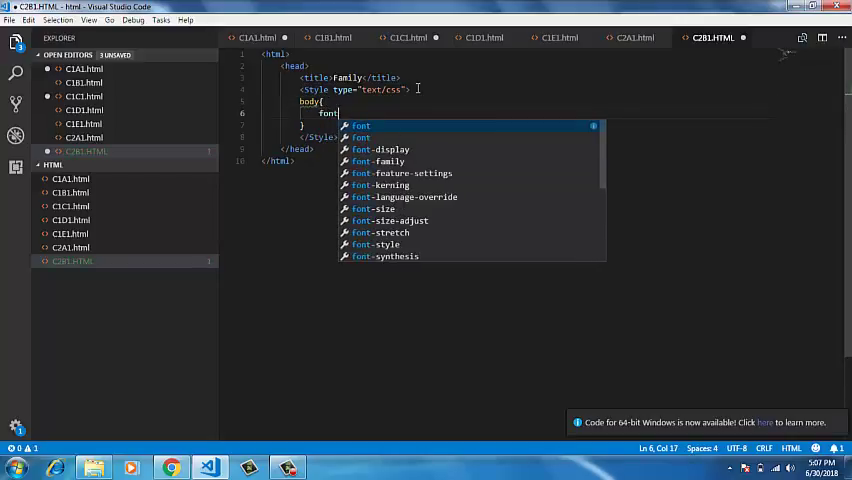
pyautogui.write('-family')
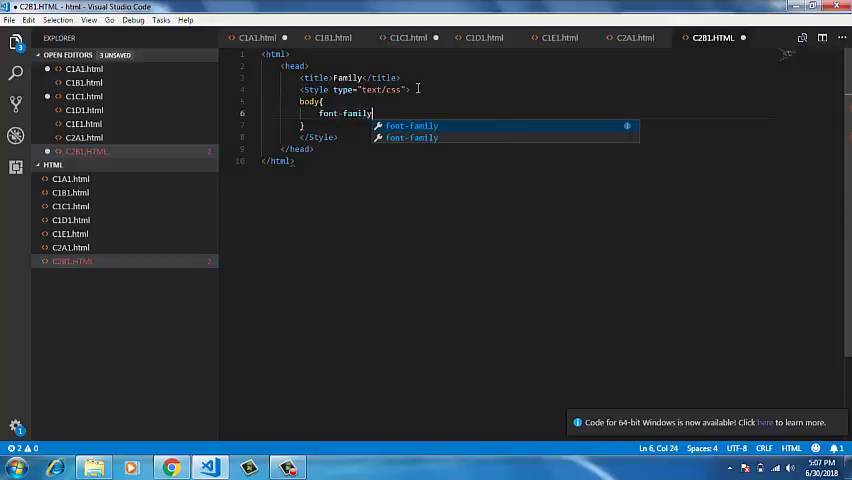
pyautogui.write(':g')
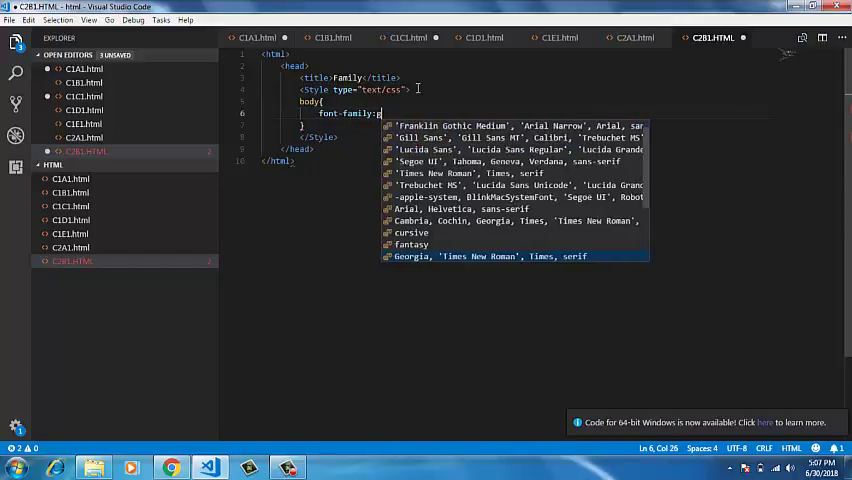
pyautogui.click(482, 256)
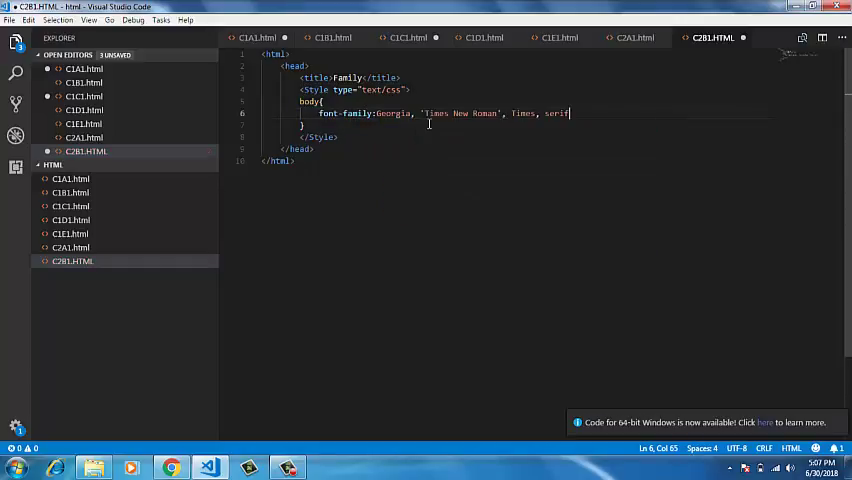
pyautogui.write(';')
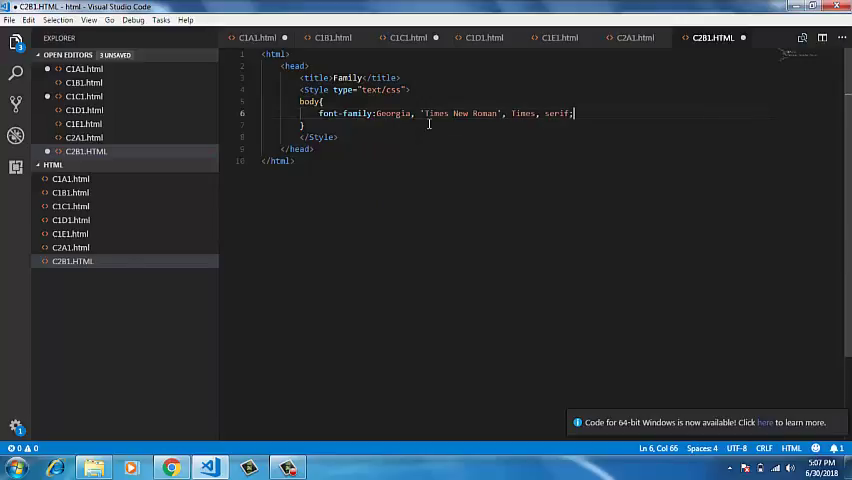
pyautogui.write('}')
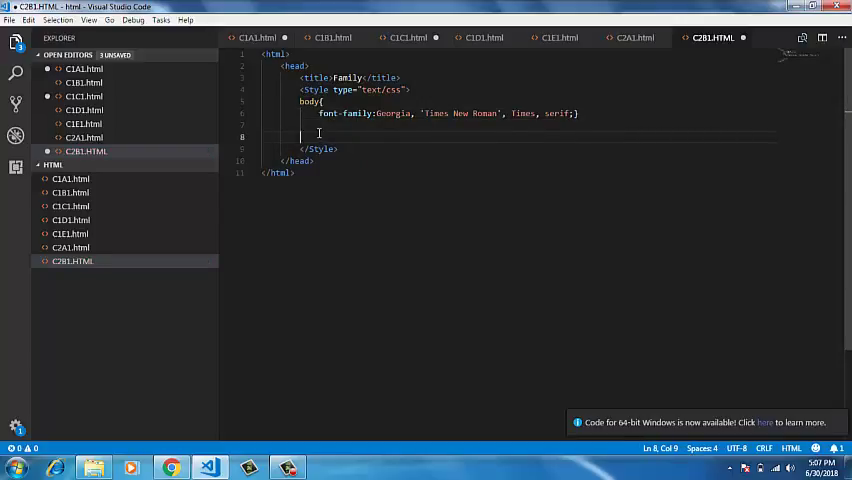
# - Add an h1, h2 rule with font-family Arial, Helvetica, sans-serif
pyautogui.write('h1,')
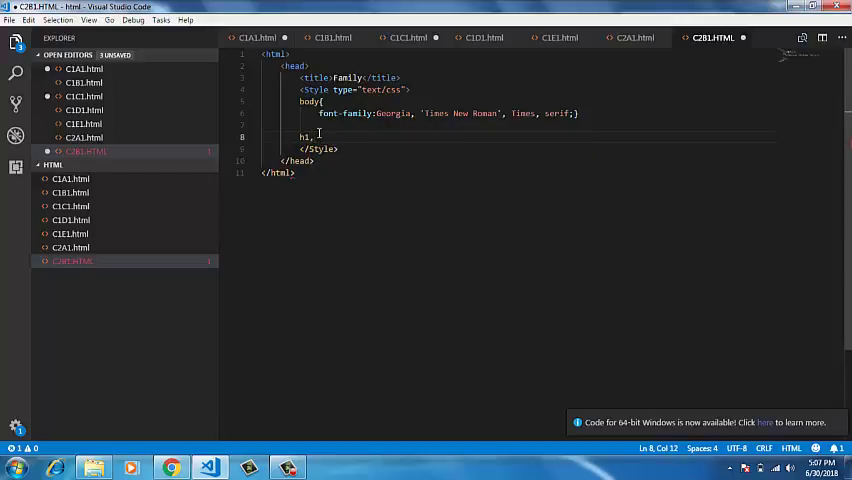
pyautogui.write('h2')
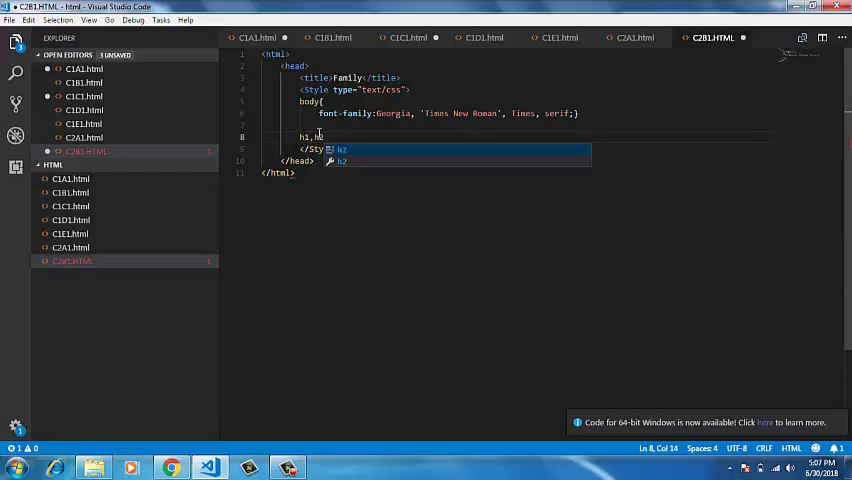
pyautogui.write('{')
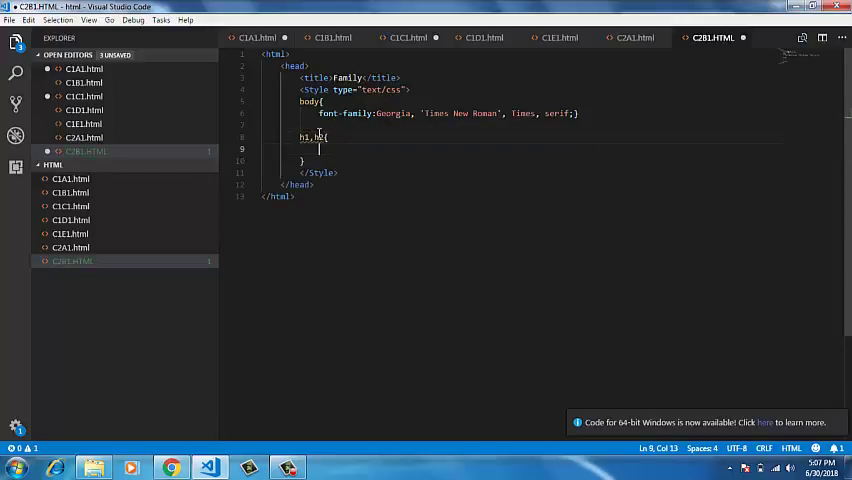
pyautogui.write('font')
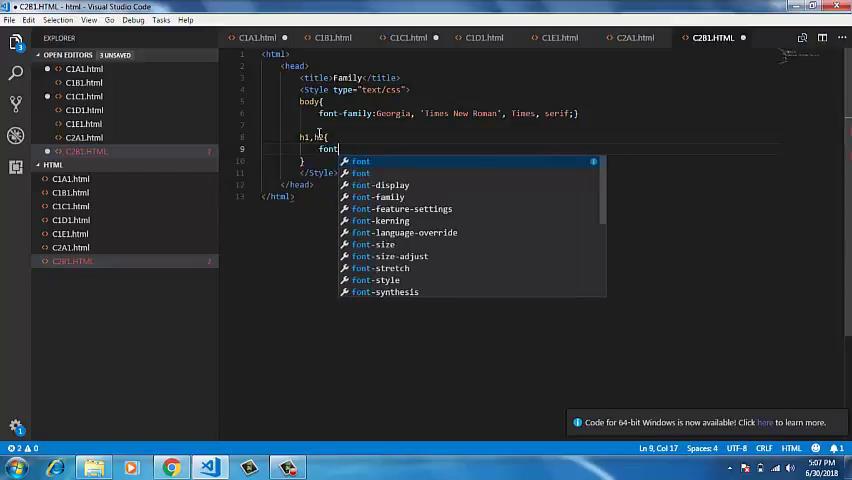
pyautogui.write('-family:')
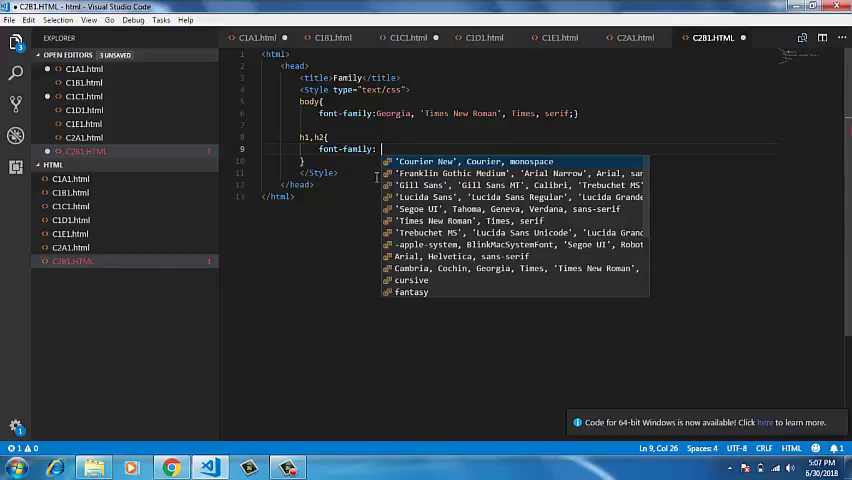
pyautogui.write('Arial, Helvetica, sans-serif;')
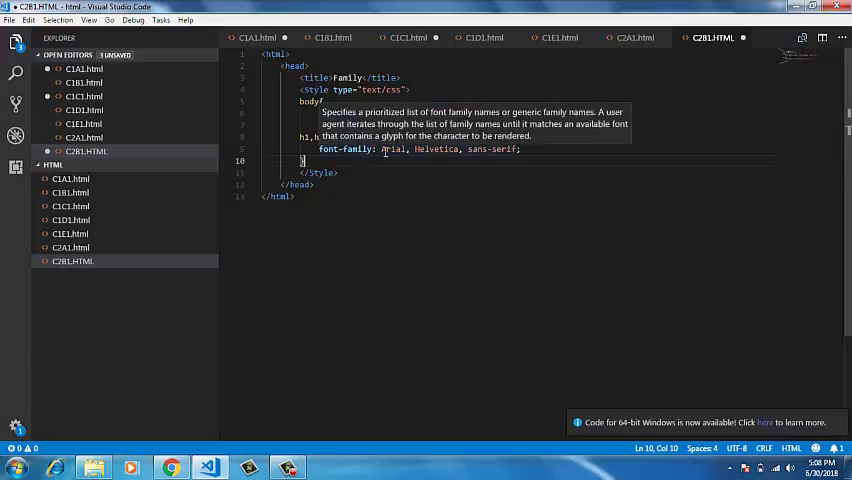
pyautogui.write("font-family:Georgia, 'Times New Roman', Times, serif;}")
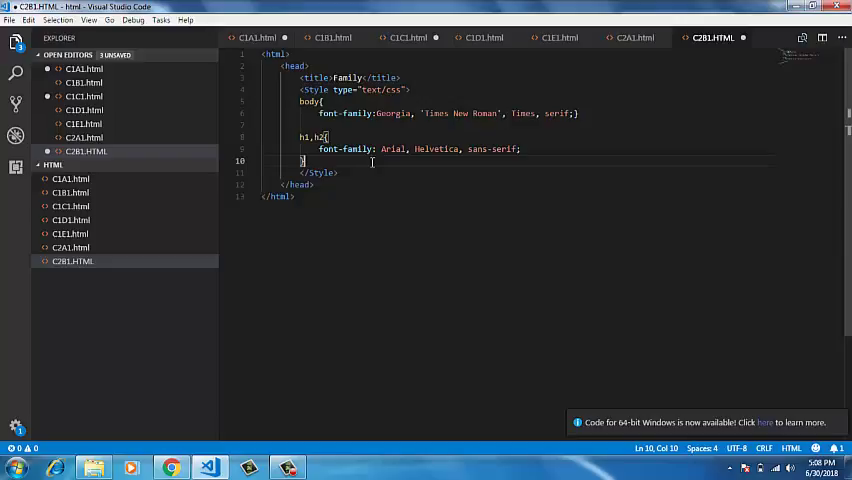
pyautogui.press('Enter')
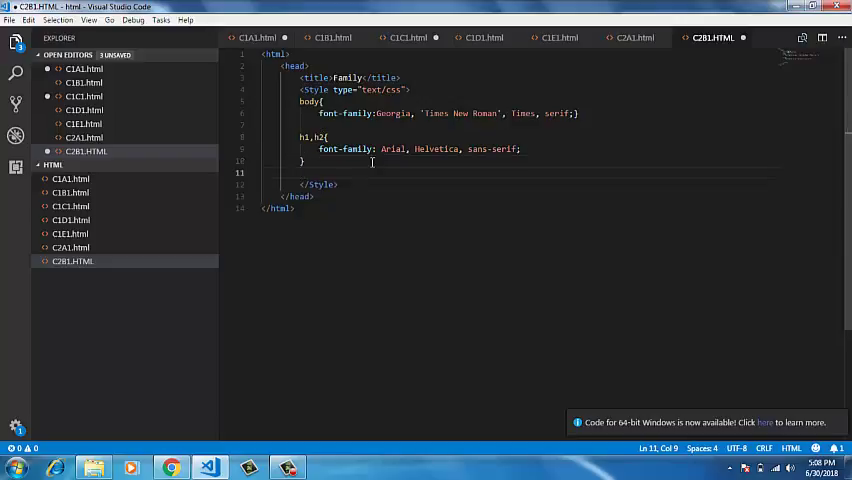
# - Create a .credits rule using 'Courier New', Courier, monospace, then add a body tag
pyautogui.write('.credi')
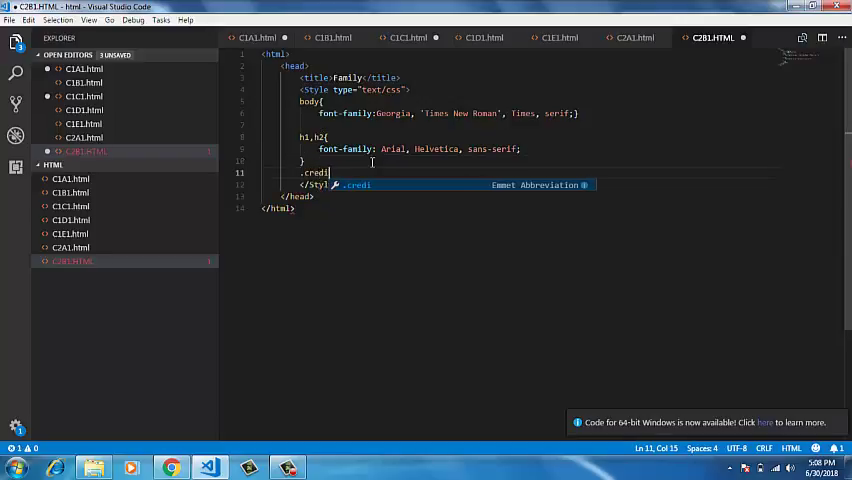
pyautogui.write('ts{')
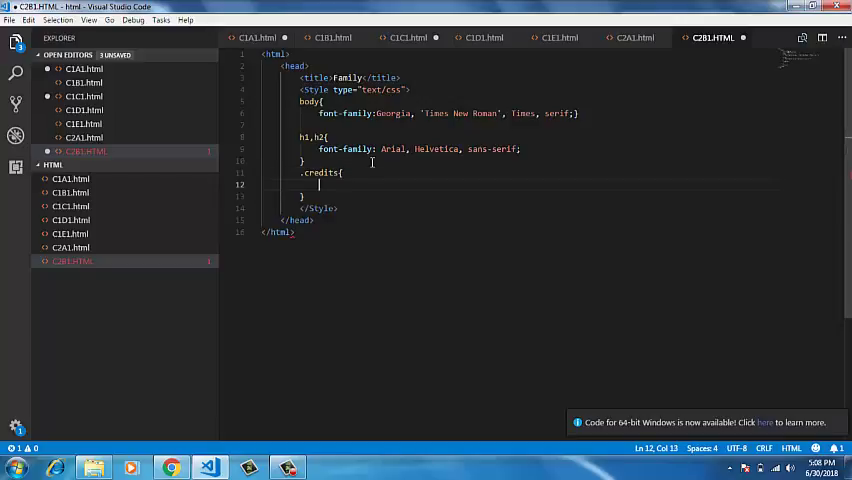
pyautogui.write('f')
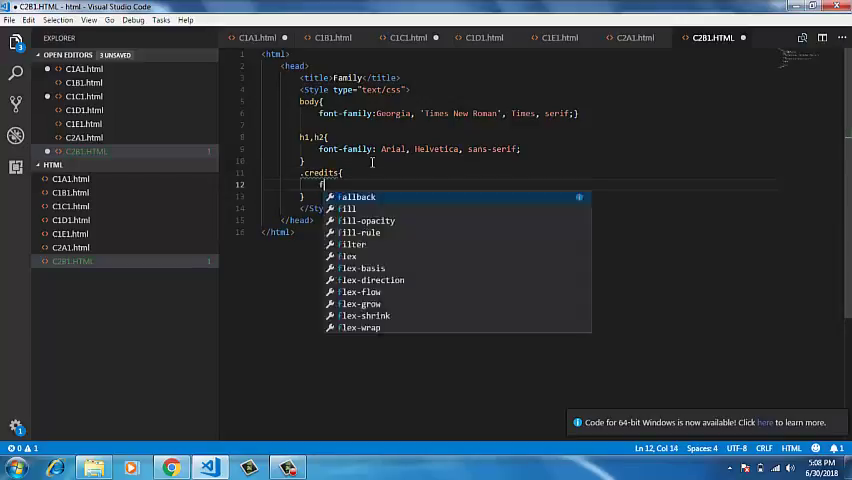
pyautogui.write('font-famil')
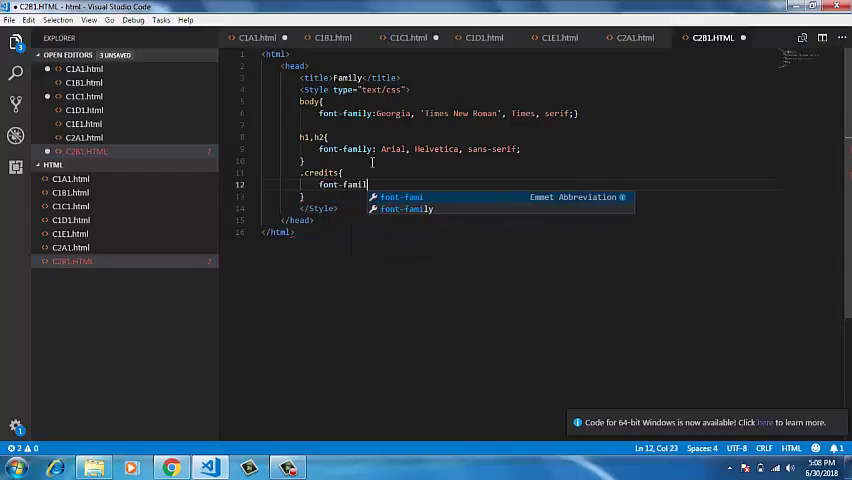
pyautogui.write('y')
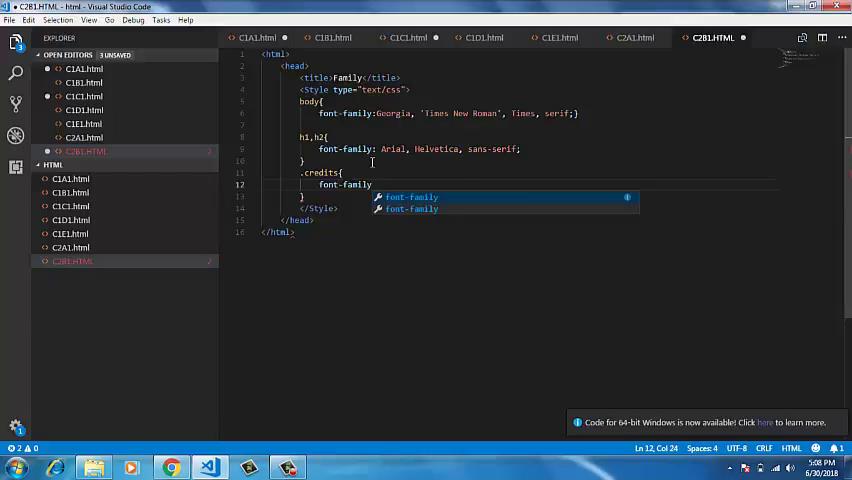
pyautogui.write(':')
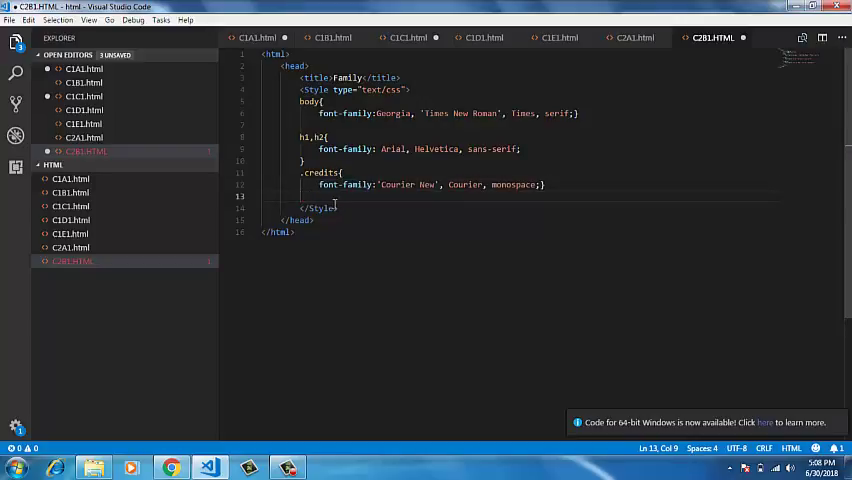
pyautogui.press('Enter')
pyautogui.write('<body></body>')
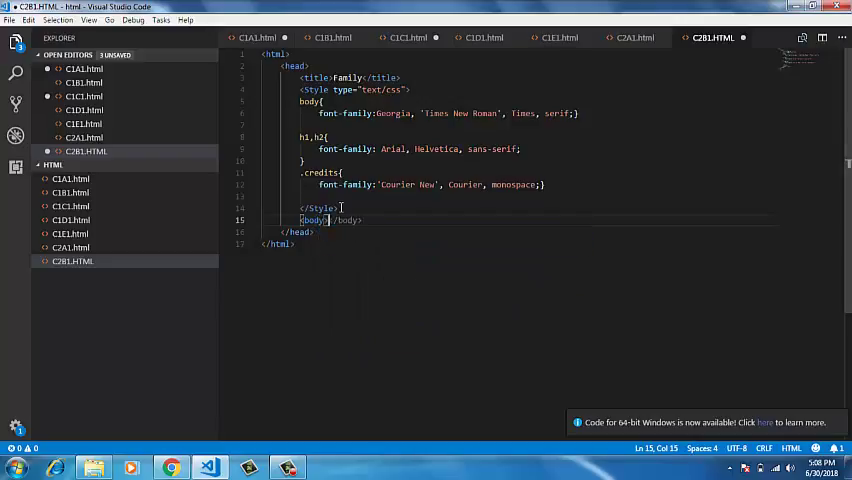
# - Add an h1 'Main heading' and an h2 'Sub heading' to the body
pyautogui.press('Enter')
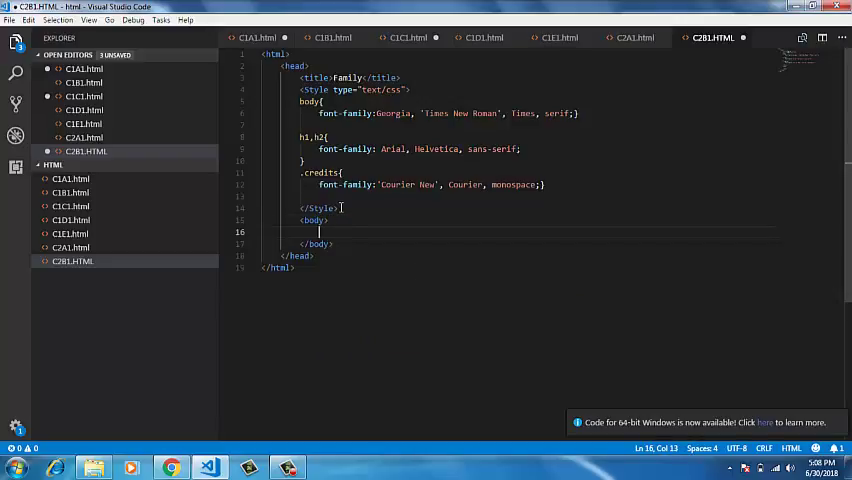
pyautogui.write('<h1')
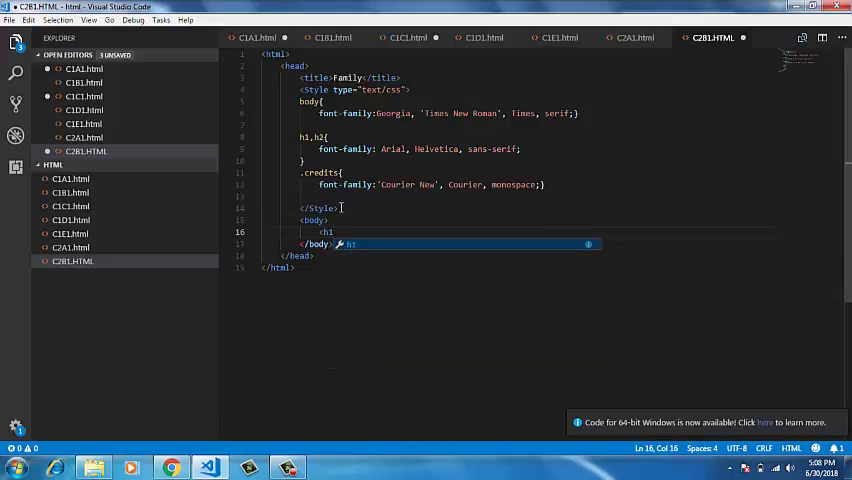
pyautogui.write('>Main headi</h1>')
pyautogui.click(430, 208)
pyautogui.write('ng')
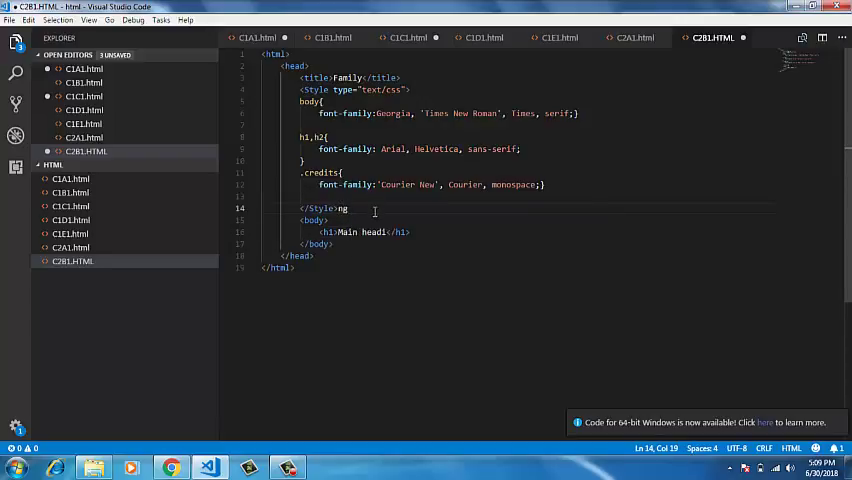
pyautogui.press('Backspace')
pyautogui.write('<h')
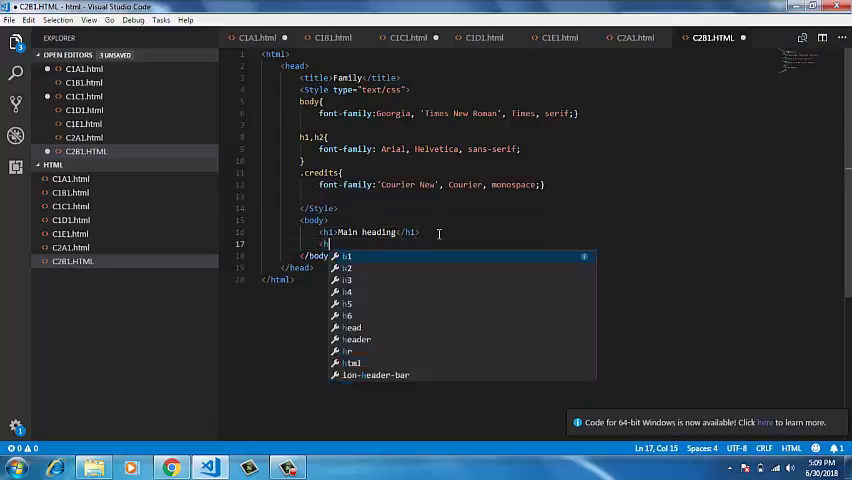
pyautogui.press('Enter')
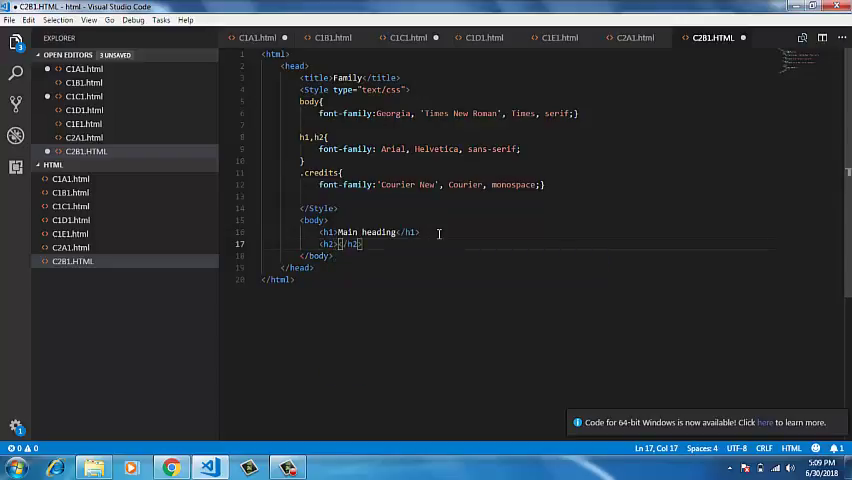
pyautogui.write('Sub h')
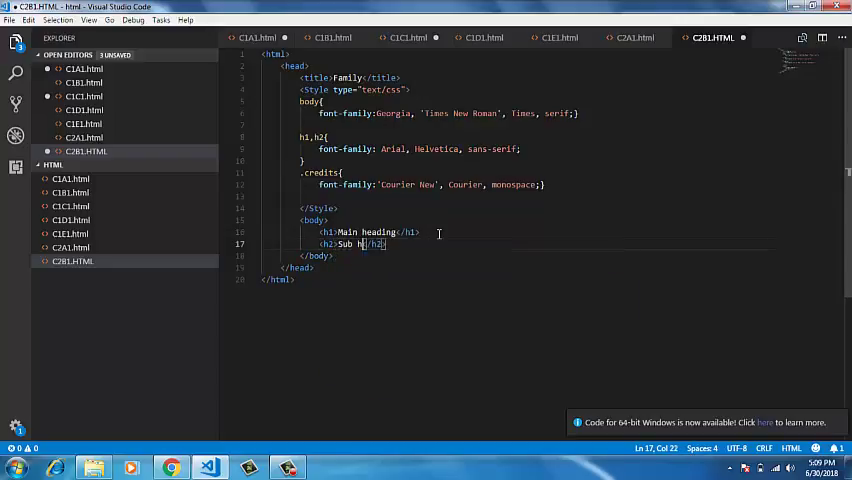
pyautogui.write('eading')
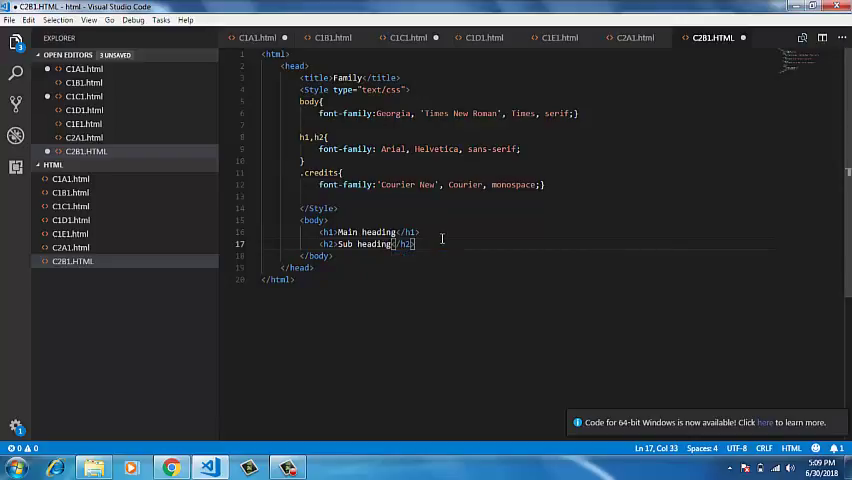
pyautogui.press('Enter')
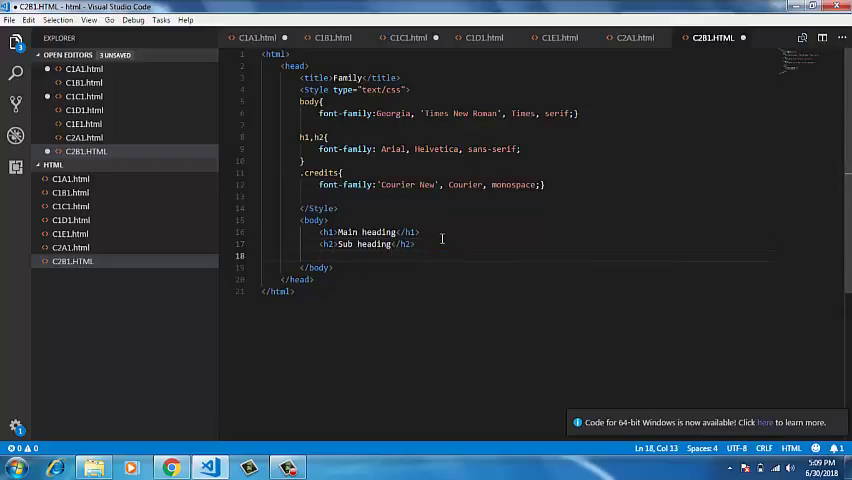
# - Add a paragraph with class "credits" reading 'by Ivy Duckett', followed by a new line
pyautogui.write('<p')
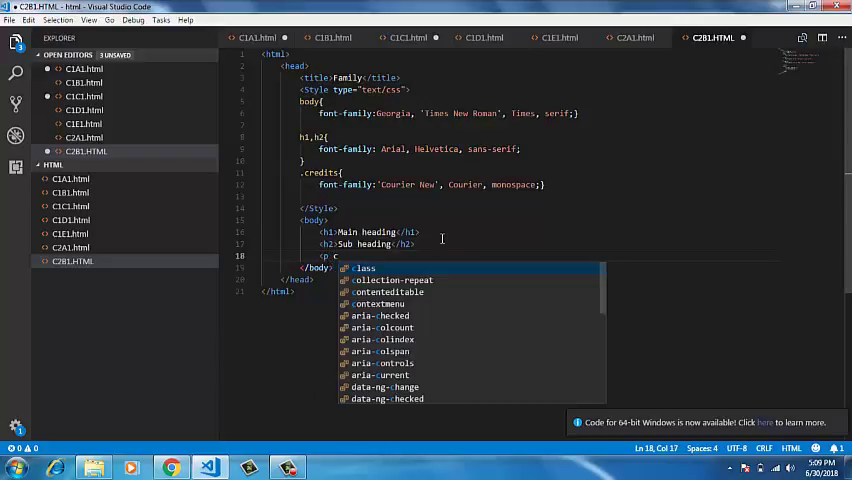
pyautogui.write('class-')
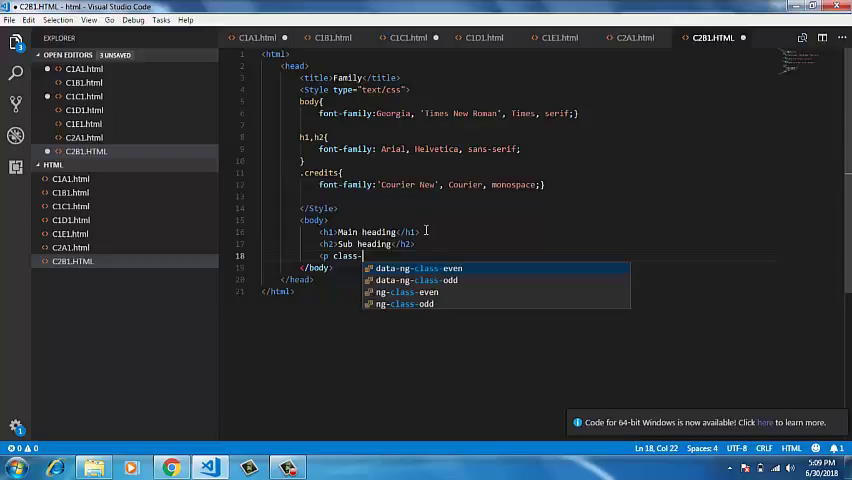
pyautogui.write('cre')
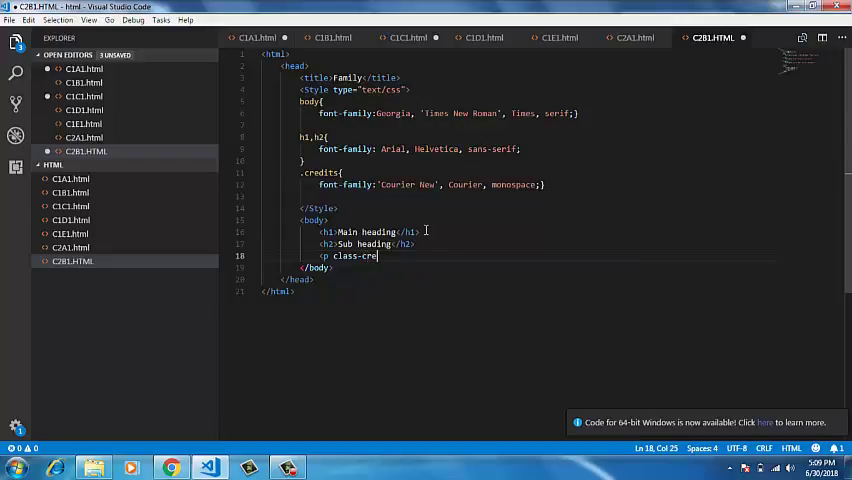
pyautogui.press('BackSpace')
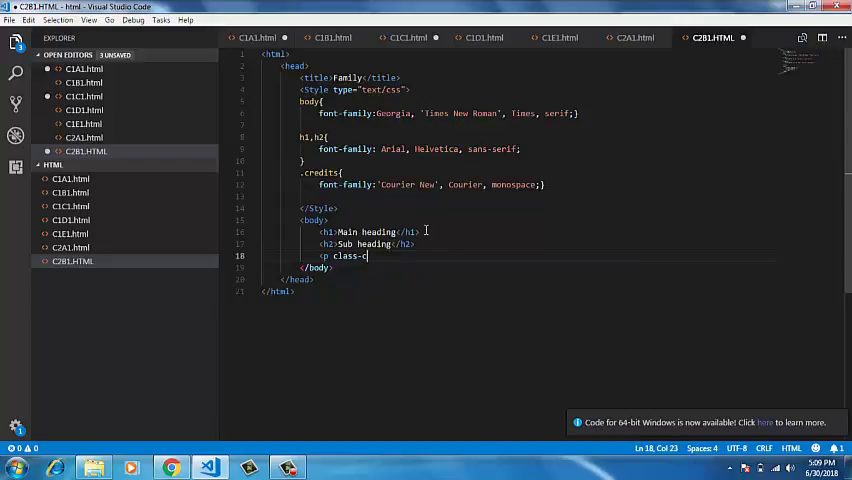
pyautogui.press('Backspace')
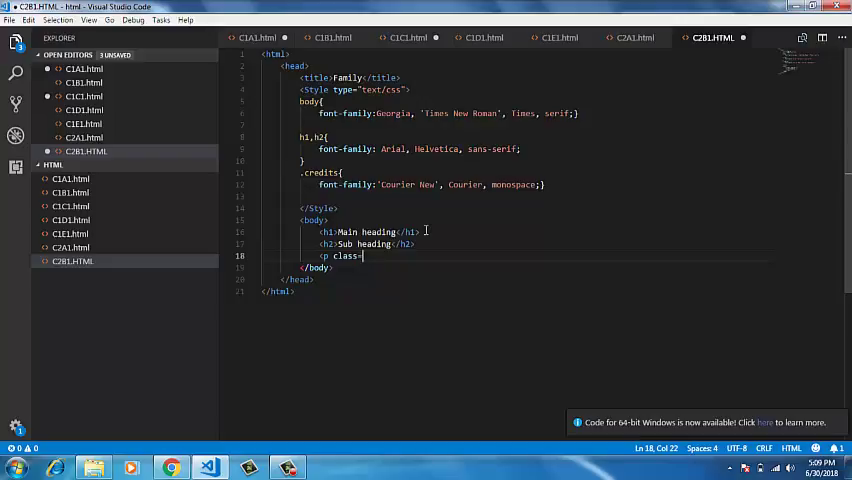
pyautogui.write('"credits"></p>')
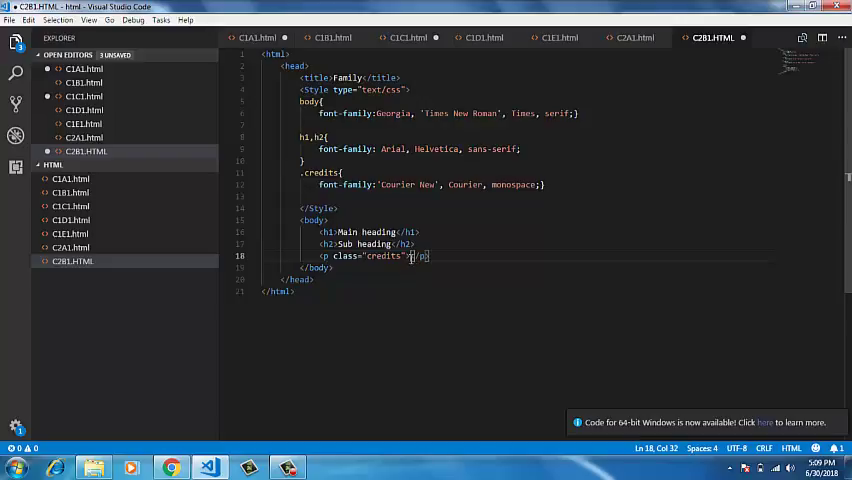
pyautogui.write('rb')
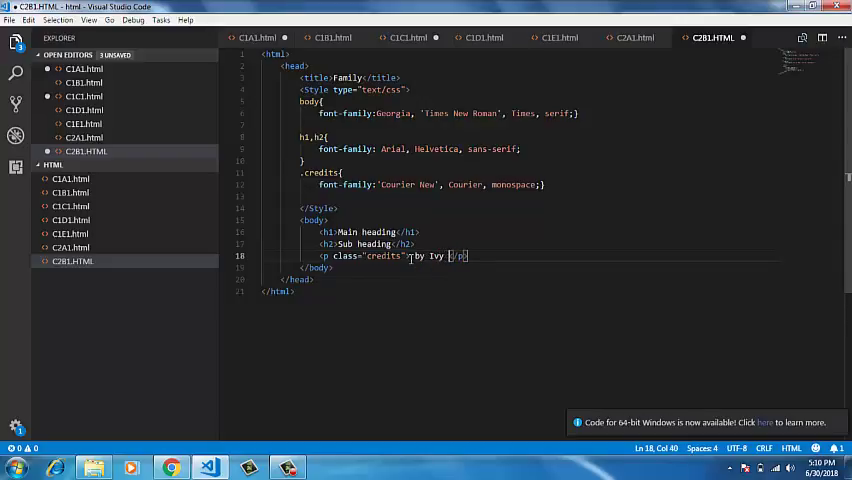
pyautogui.write('Duc')
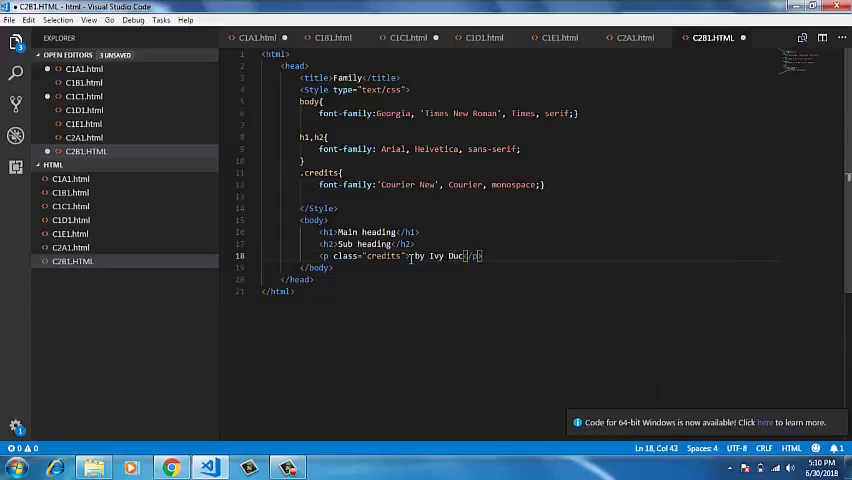
pyautogui.write('e')
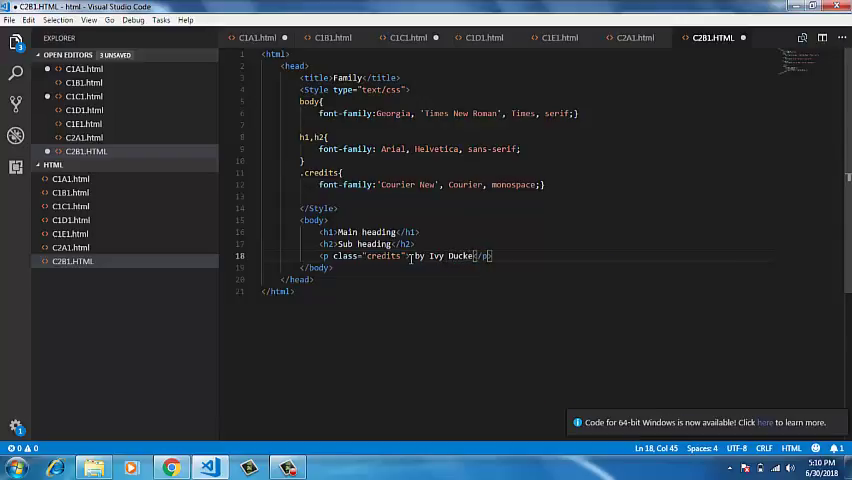
pyautogui.write('tt')
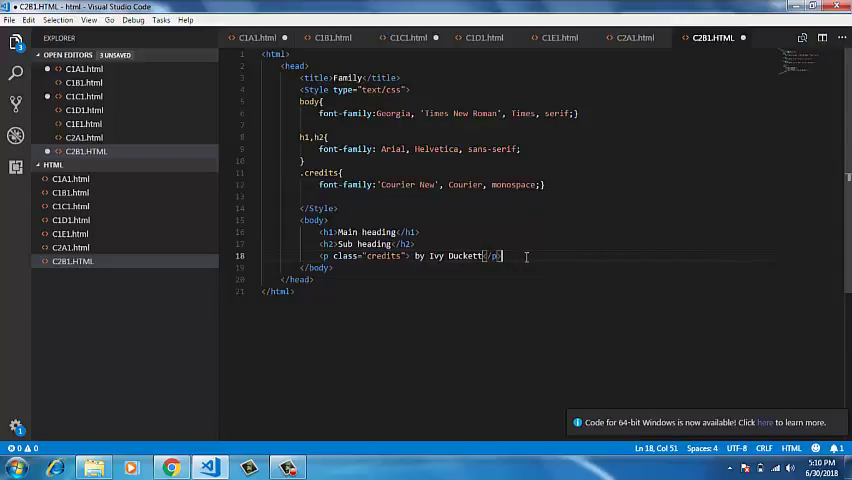
pyautogui.press('Enter')
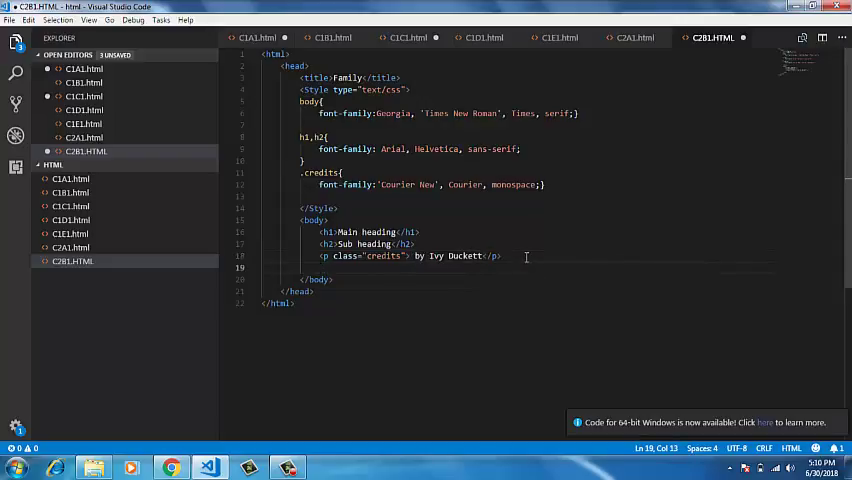
# - Add a paragraph and expand the Emmet lorem abbreviation into placeholder text
pyautogui.write('p class="')
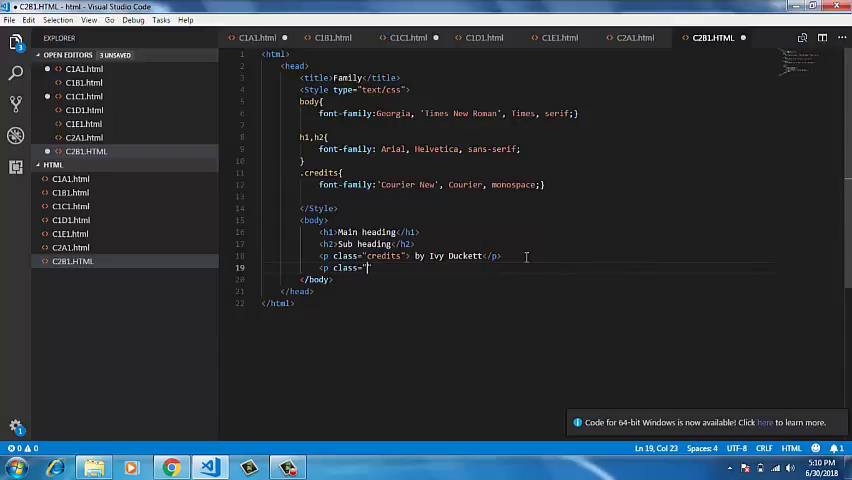
pyautogui.write('h')
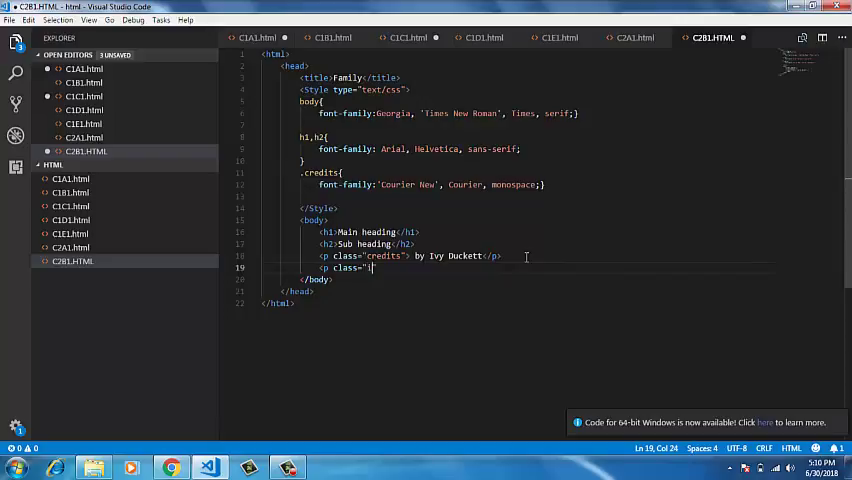
pyautogui.write('intro')
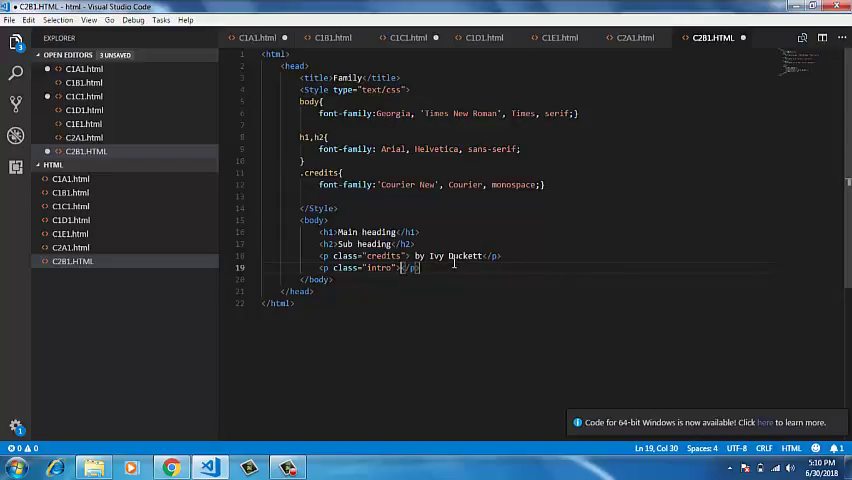
pyautogui.write('t')
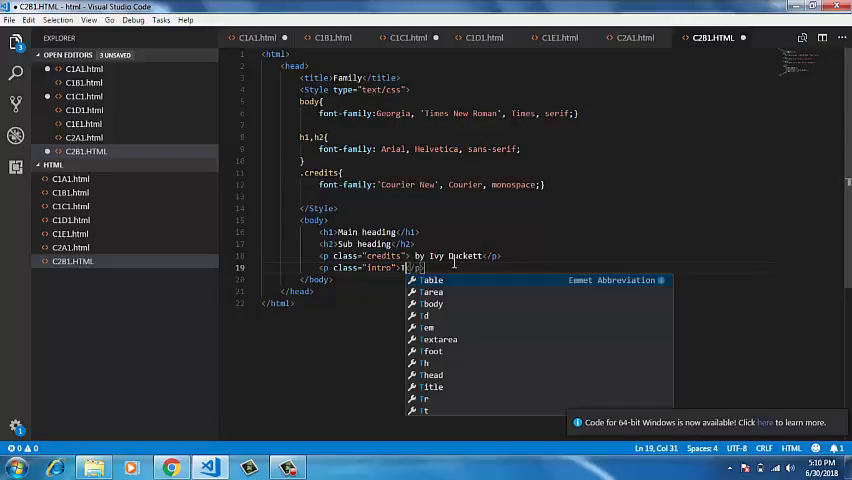
pyautogui.write('The')
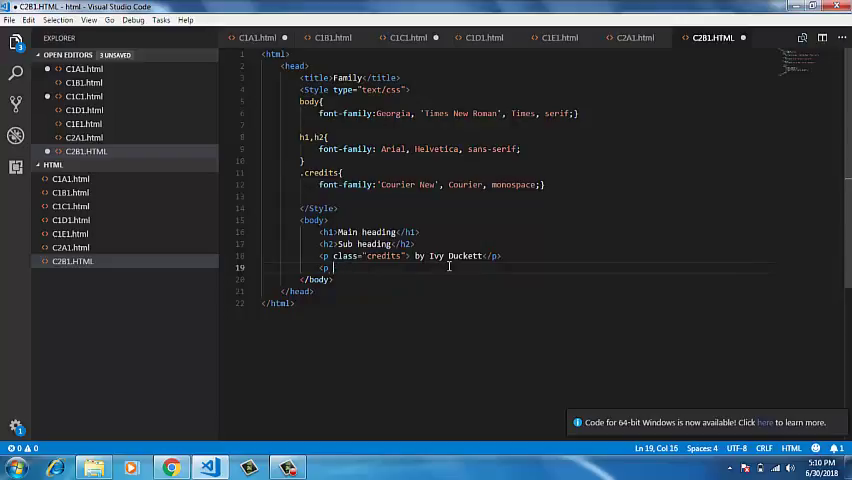
pyautogui.write('p>')
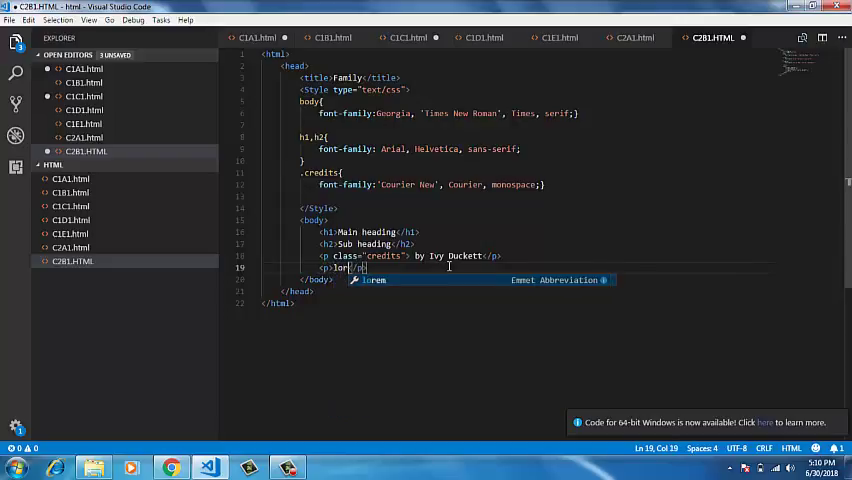
pyautogui.press('Tab')
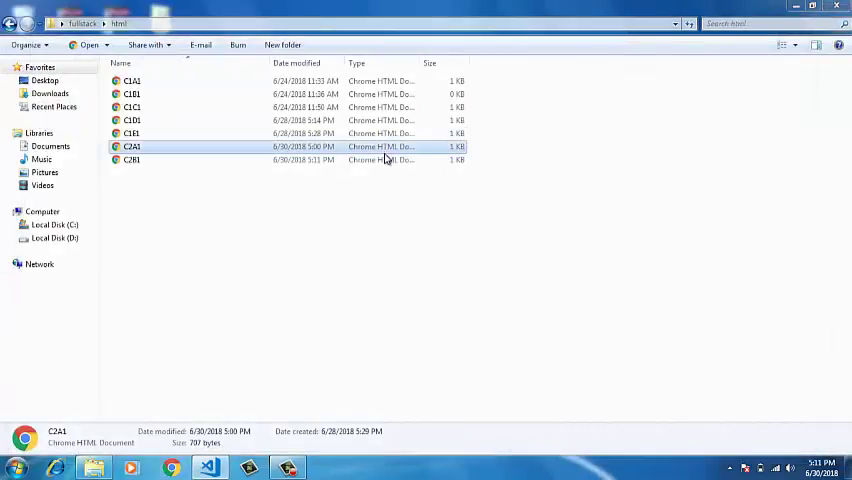
# - Open C2B1 from the html folder so it loads in Chrome
pyautogui.click(131, 159)
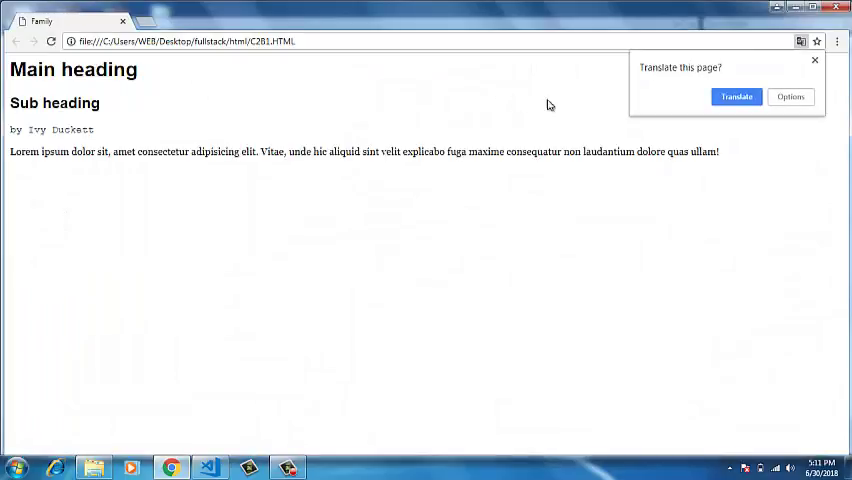
# - Dismiss Chrome's translation offer and return to Visual Studio Code
pyautogui.click(791, 96)
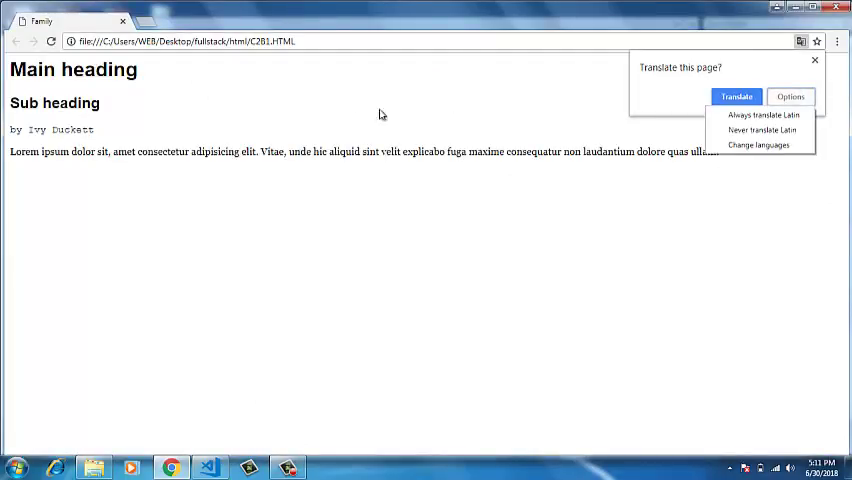
pyautogui.click(814, 59)
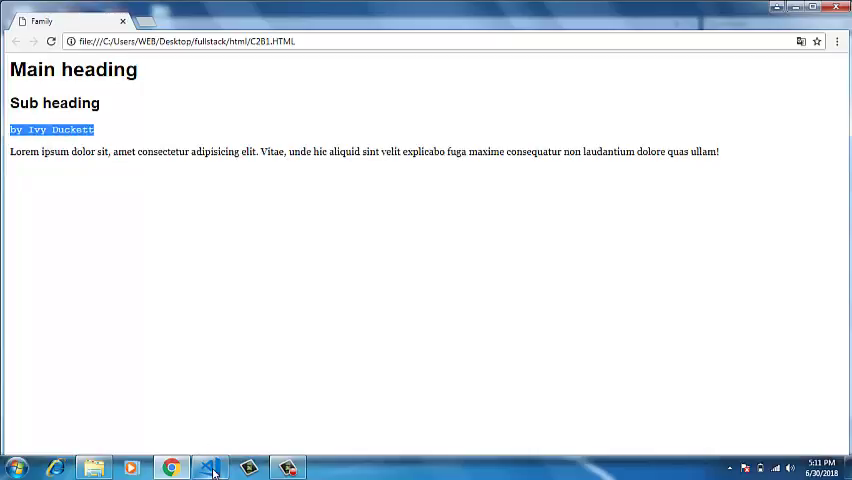
pyautogui.click(209, 467)
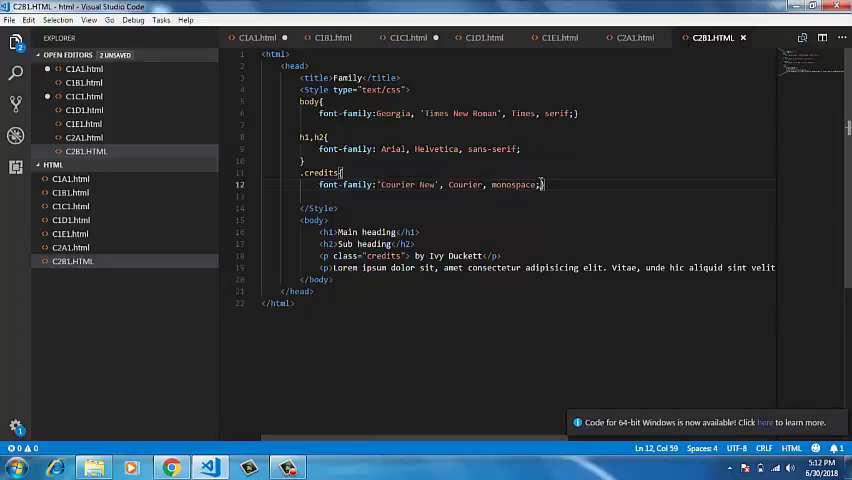
# - Add font-weight:bold to the .credits rule below the Courier font-family line
pyautogui.press('Enter')
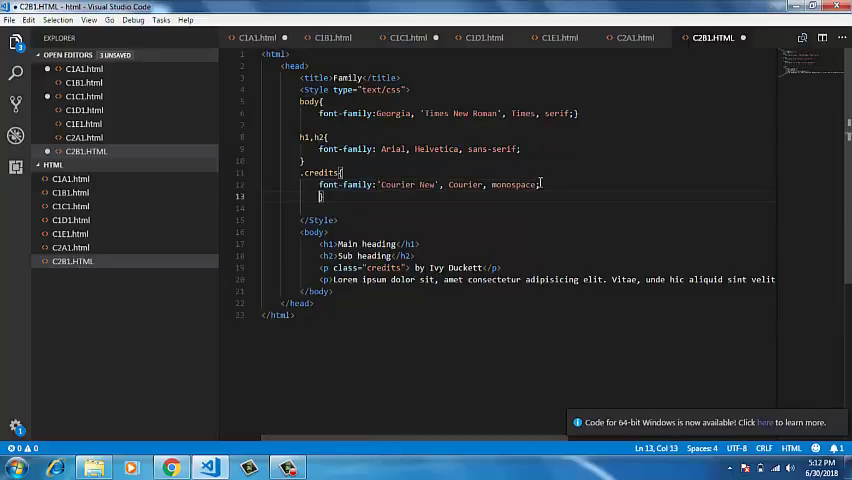
pyautogui.write('font')
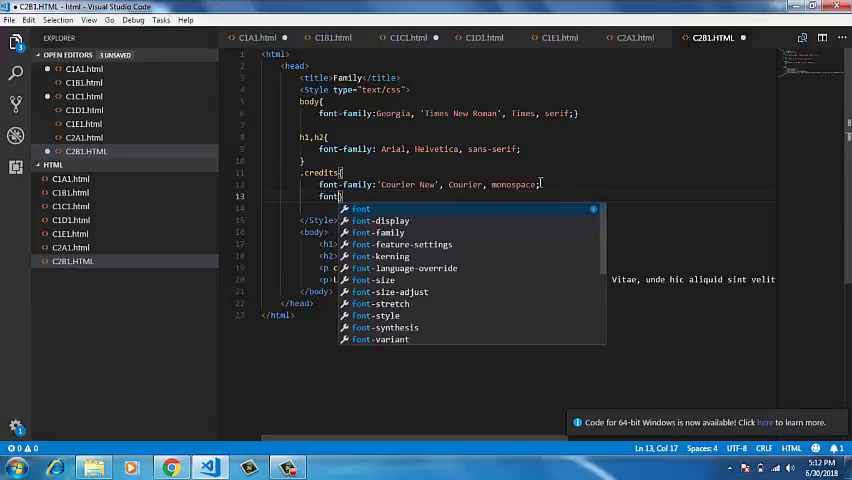
pyautogui.write('-w')
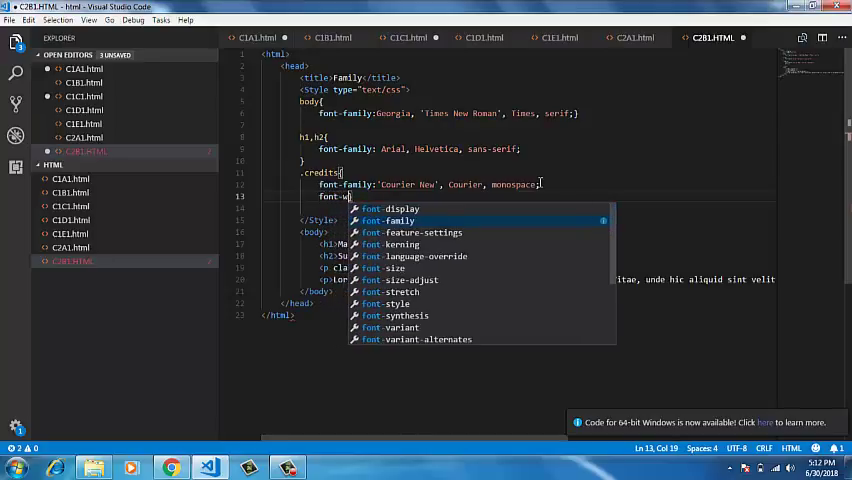
pyautogui.write('ght')
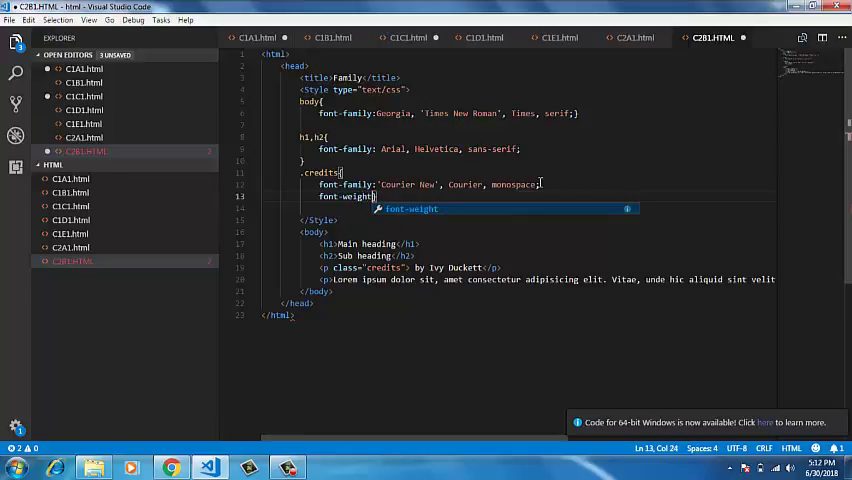
pyautogui.write(':')
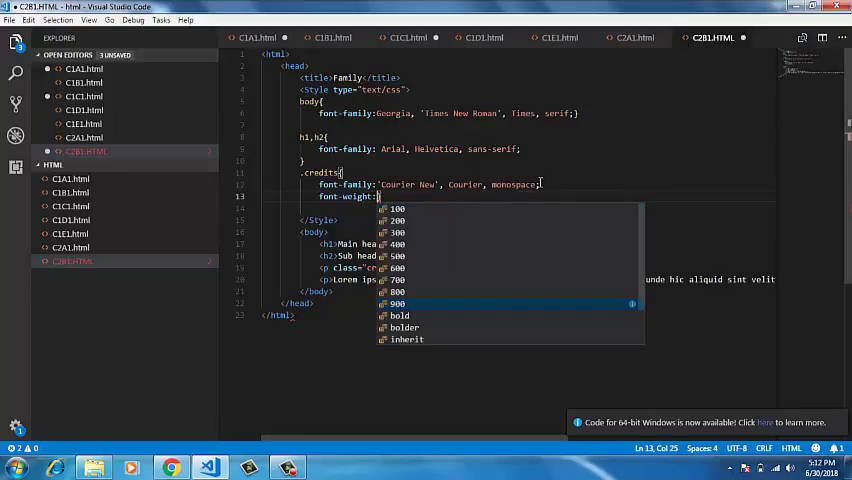
pyautogui.write('bold;')
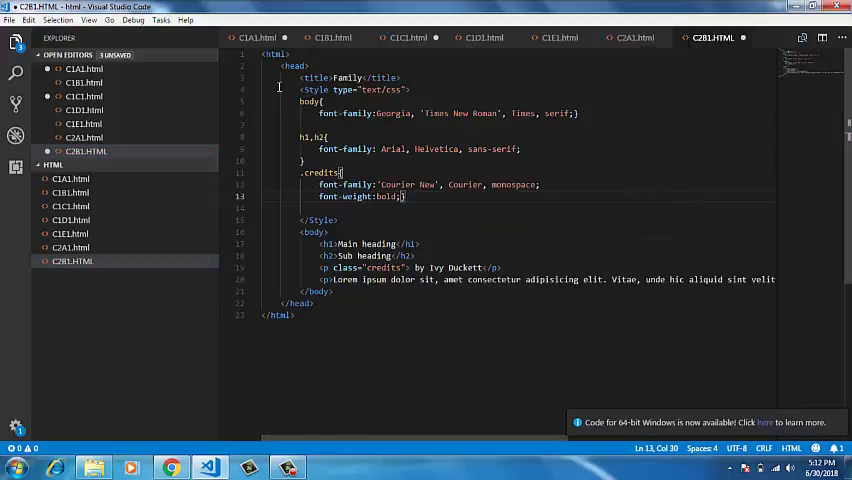
pyautogui.click(13, 20)
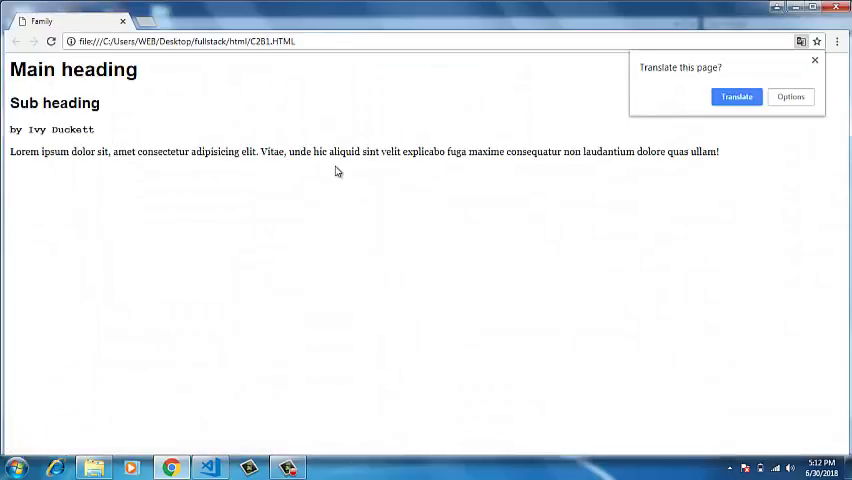
pyautogui.moveTo(97, 133)
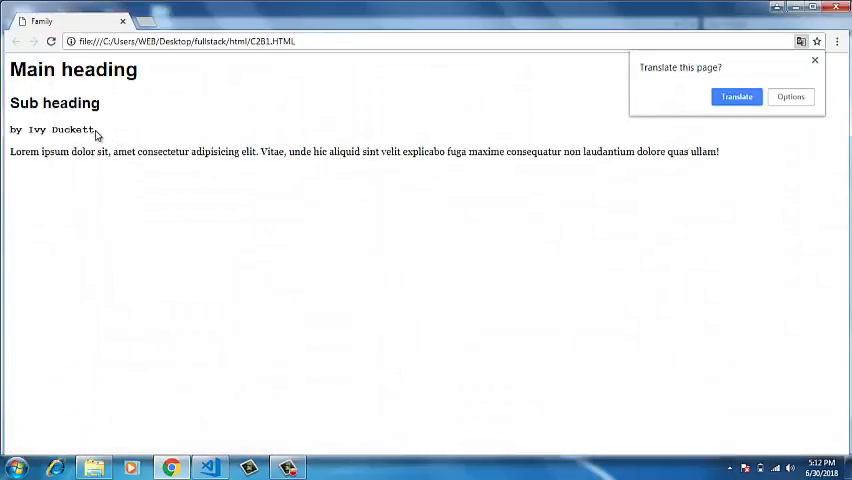
# - Select the bold monospace credits line in the reloaded C2B1 page
pyautogui.tripleClick(52, 129)
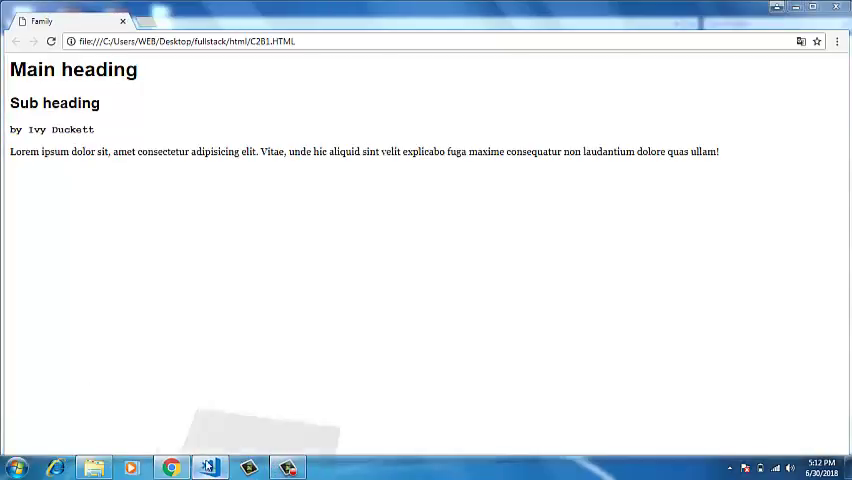
# - Change the .credits declaration to font-style:italic and save C2B1.HTML
pyautogui.click(208, 465)
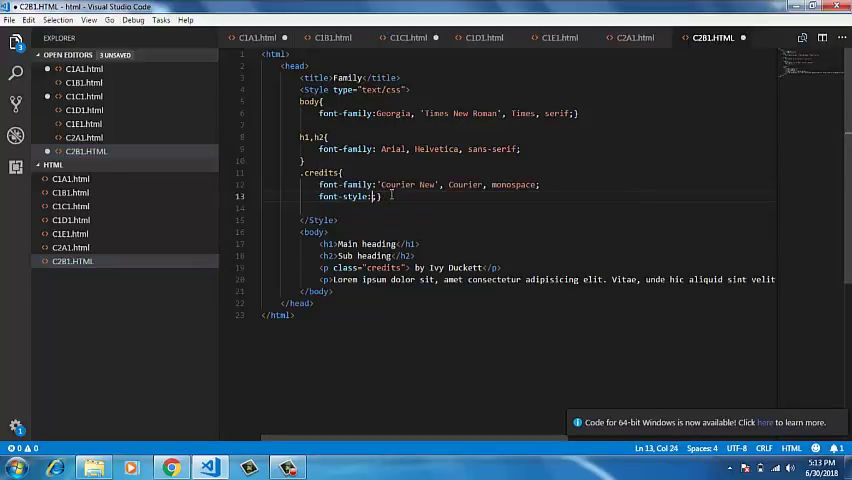
pyautogui.write('i')
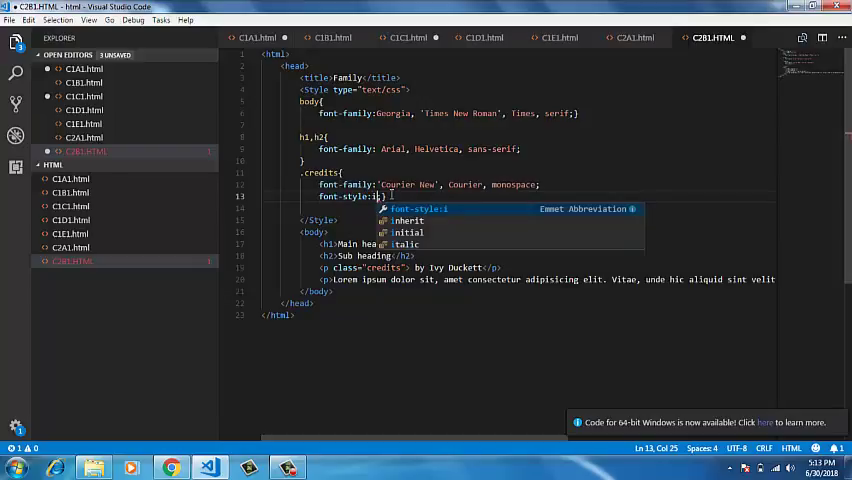
pyautogui.write('talic')
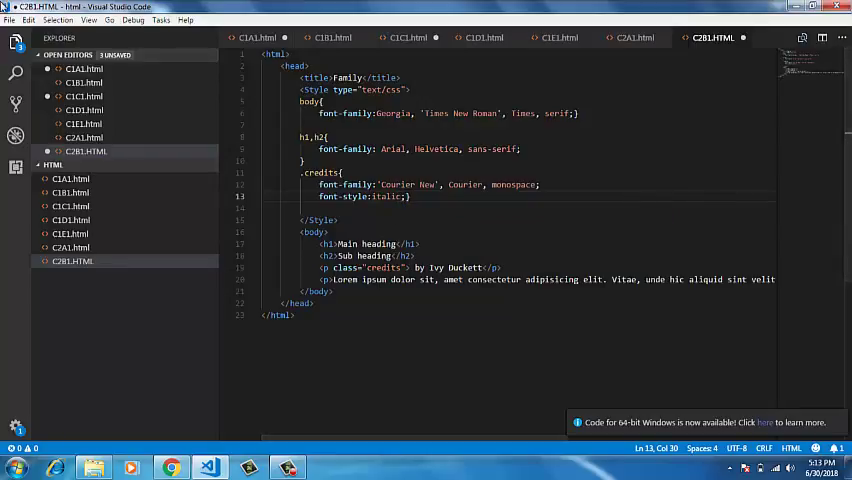
pyautogui.click(11, 20)
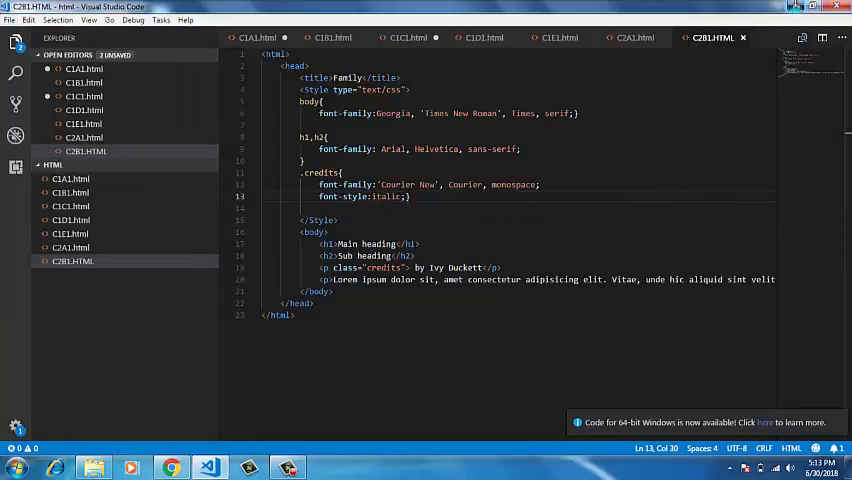
# - Open C2B1 from the html folder in Chrome to preview the italic credits line
pyautogui.click(172, 466)
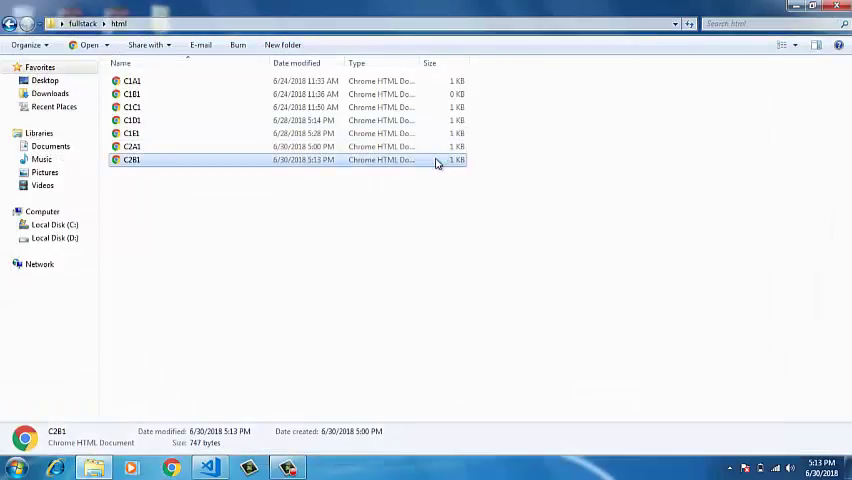
pyautogui.doubleClick(132, 160)
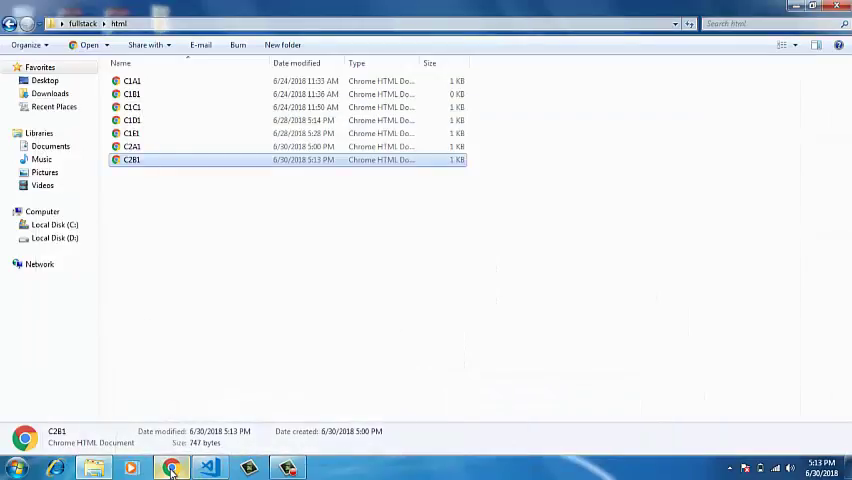
pyautogui.moveTo(227, 468)
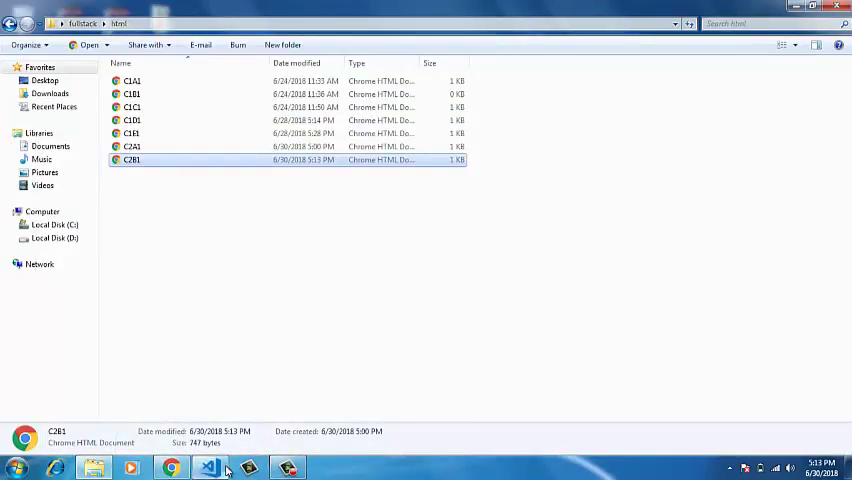
pyautogui.doubleClick(132, 160)
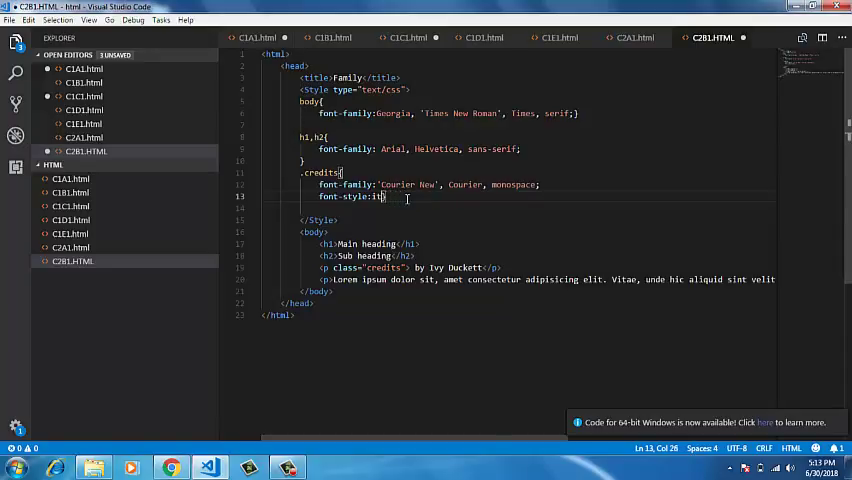
# - Replace font-style:italic with text-transform:uppercase in the .credits rule and save
pyautogui.press('BackSpace')
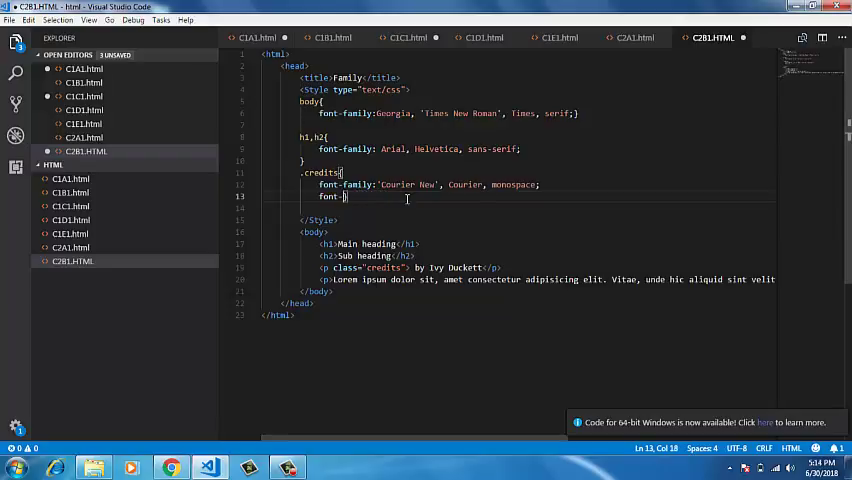
pyautogui.write('text-transform')
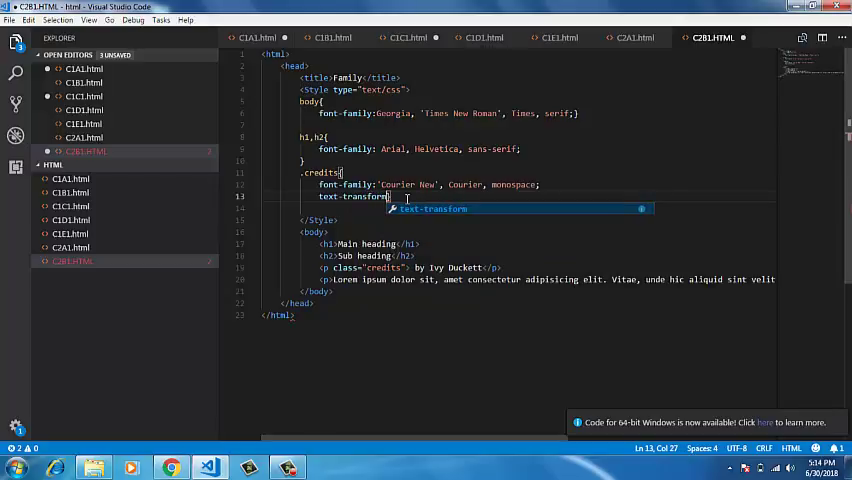
pyautogui.write(':;')
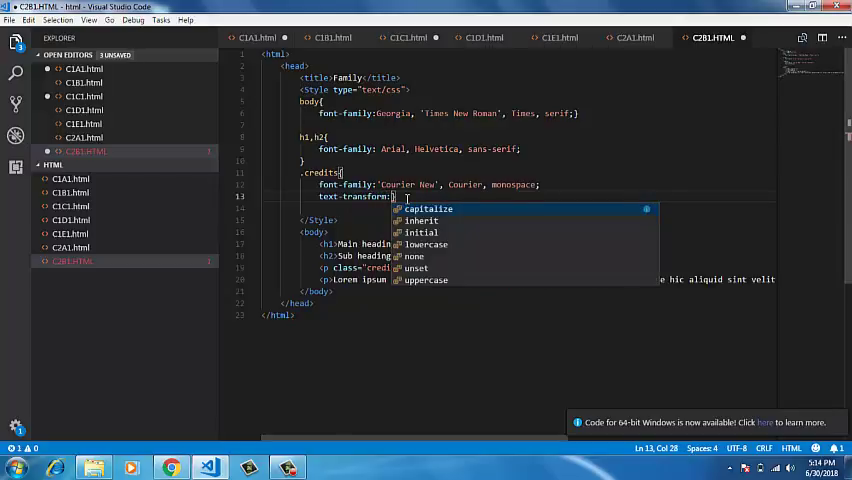
pyautogui.moveTo(431, 280)
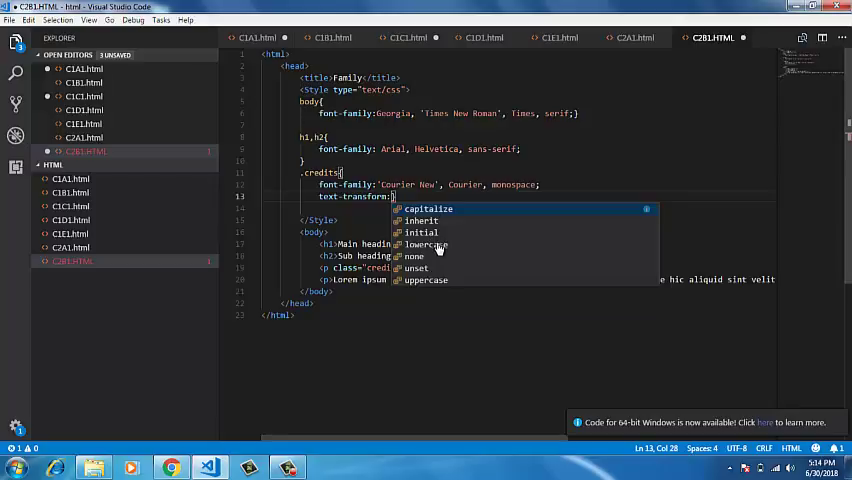
pyautogui.click(432, 280)
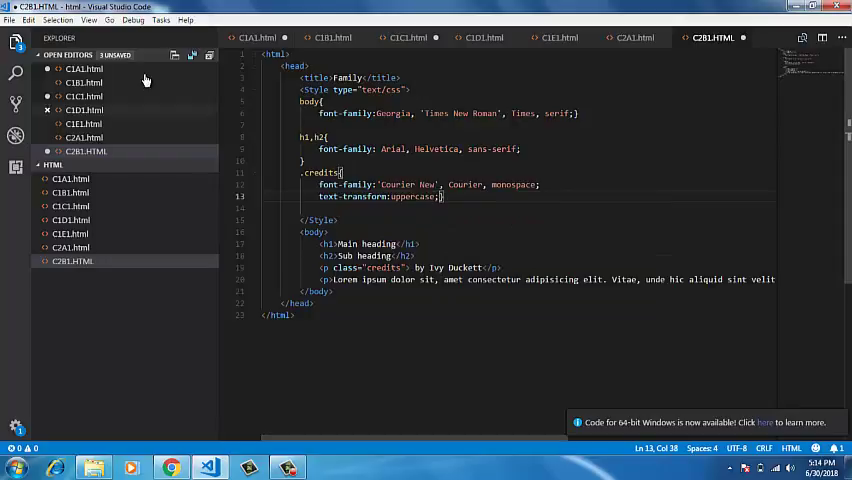
# - Open C2B1 in Chrome, dismiss Translate, and confirm the credits line shows in capitals
pyautogui.click(14, 21)
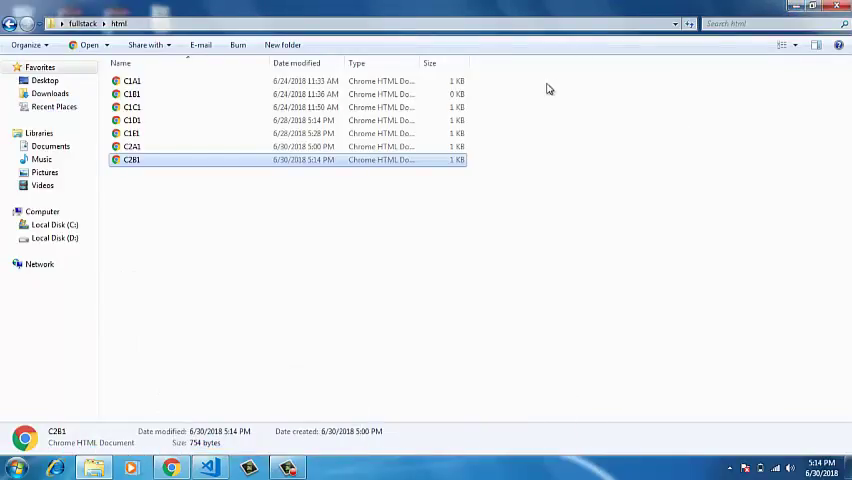
pyautogui.doubleClick(132, 160)
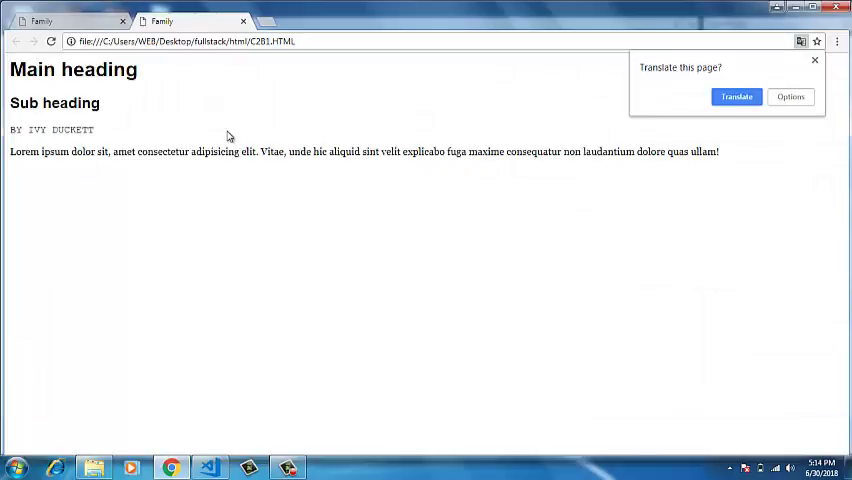
pyautogui.click(818, 61)
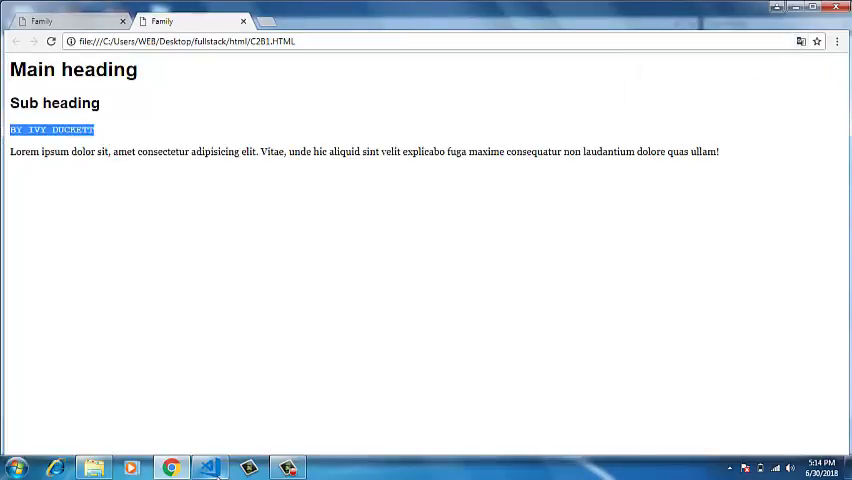
pyautogui.click(209, 466)
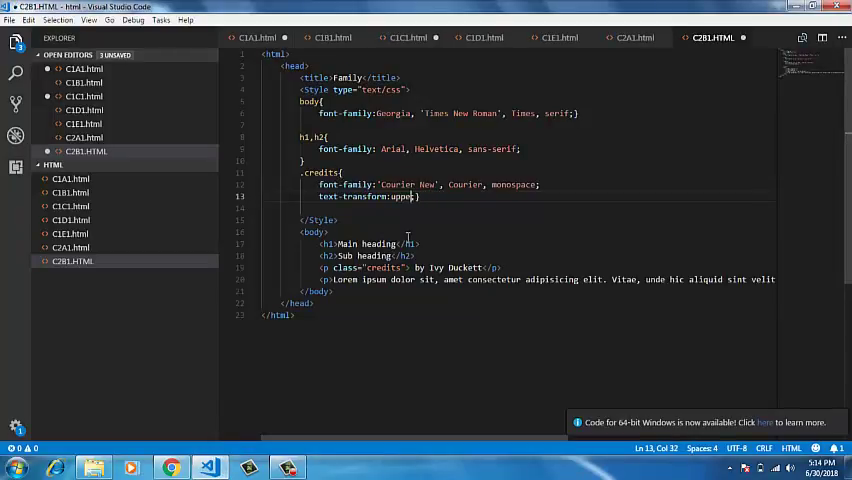
# - Change the text-transform value from uppercase to lowercase and save
pyautogui.press('Backspace')
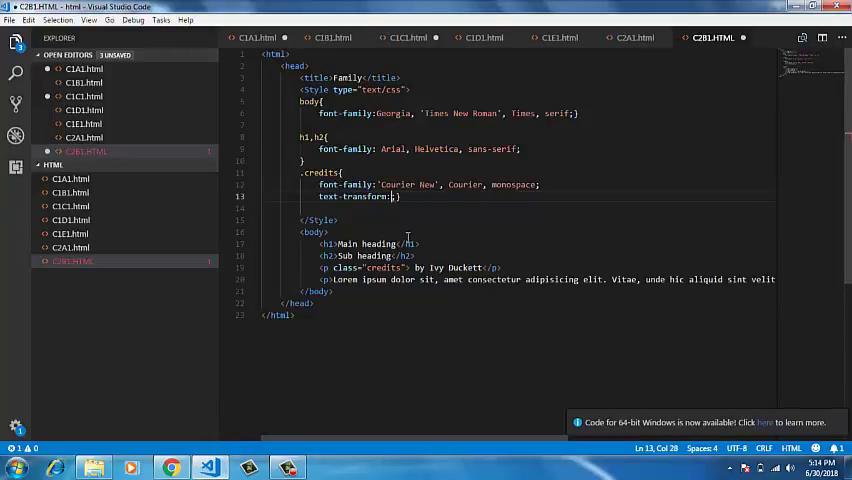
pyautogui.write('lower')
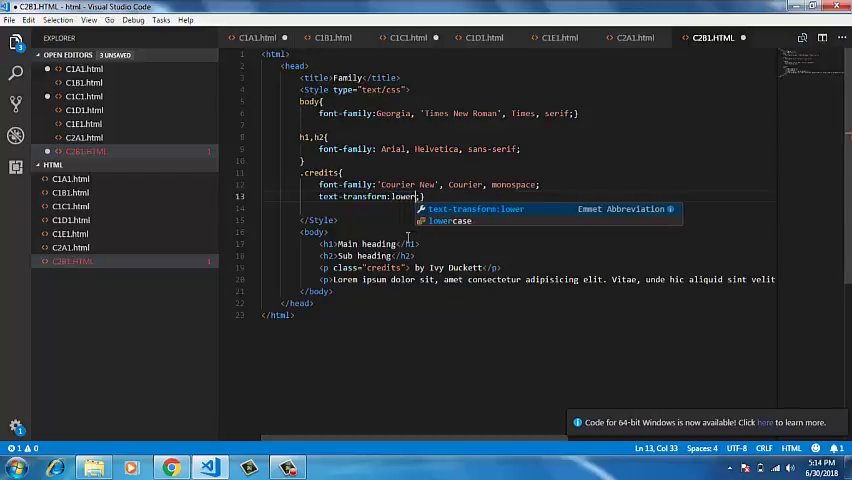
pyautogui.write('case')
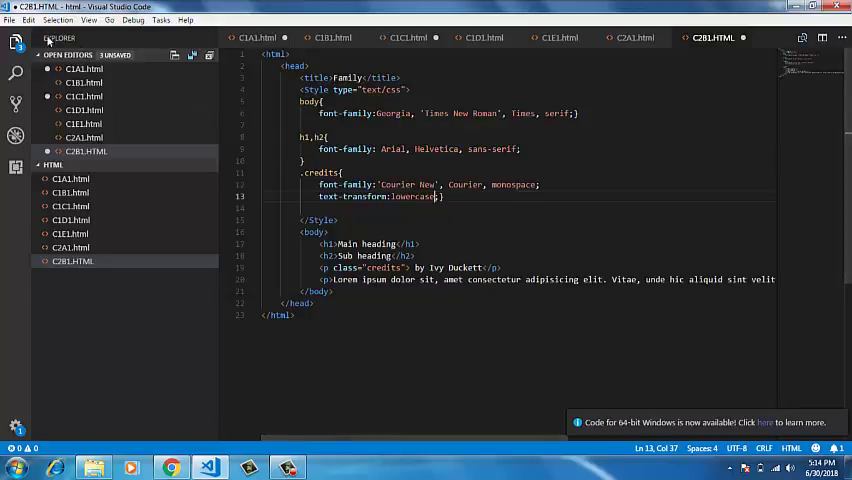
pyautogui.click(11, 19)
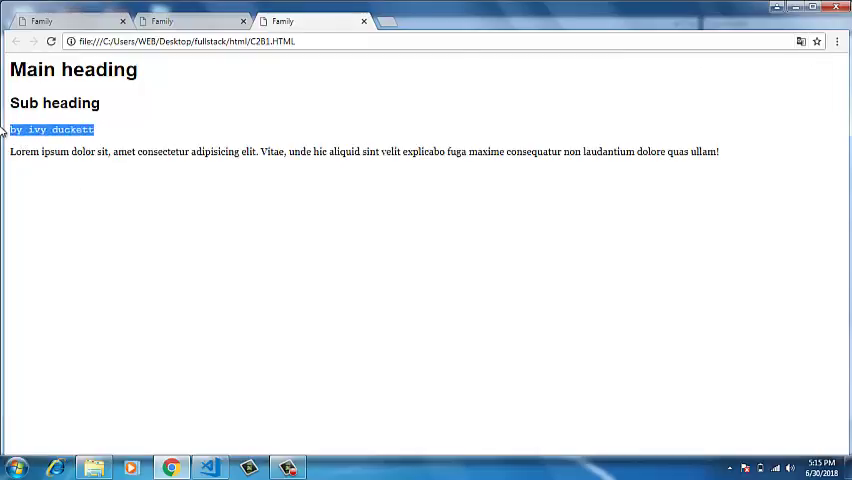
# - Check the credits line appears as lowercase 'by ivy duckett' in Chrome
pyautogui.click(86, 284)
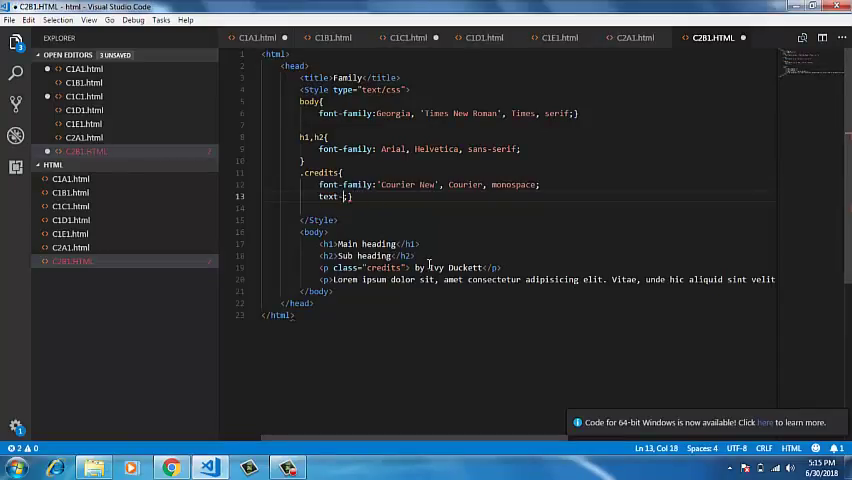
# - Replace text-transform with text-decoration:underline in the .credits rule and save
pyautogui.write('d')
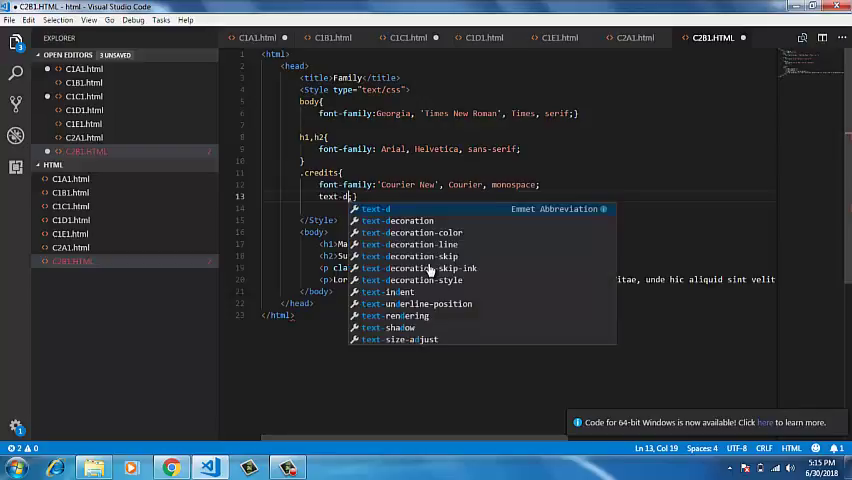
pyautogui.write('ecorat')
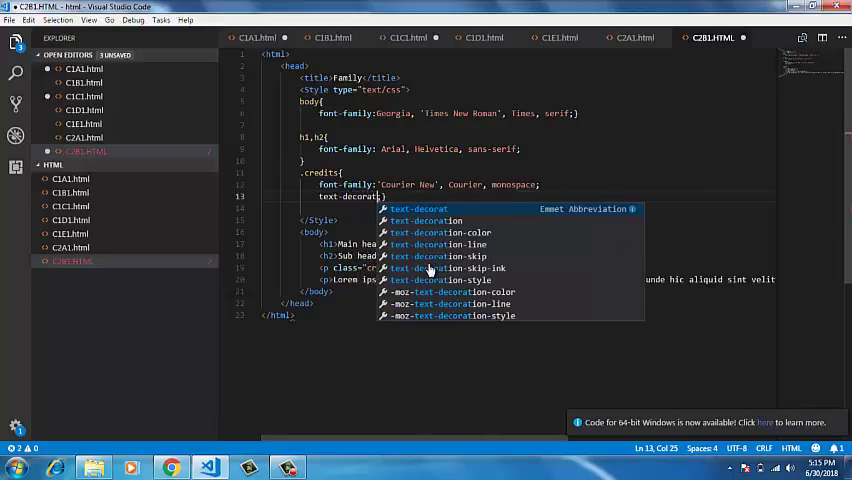
pyautogui.write('ion')
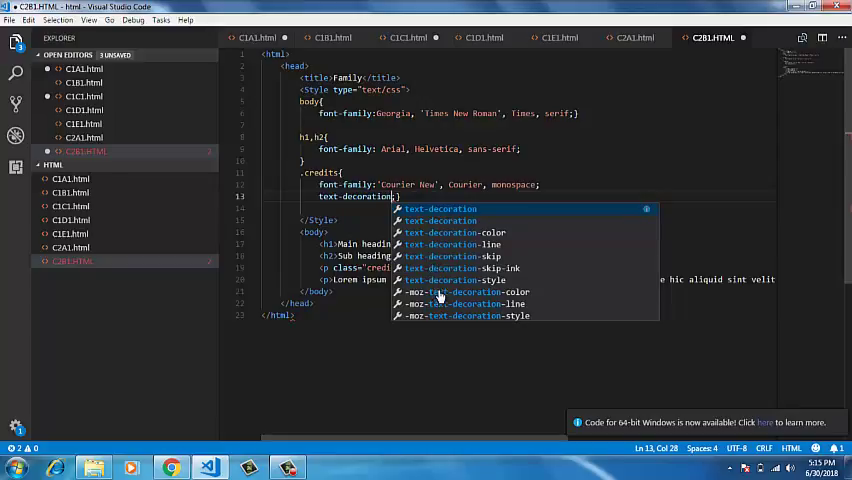
pyautogui.moveTo(444, 244)
pyautogui.write('underline')
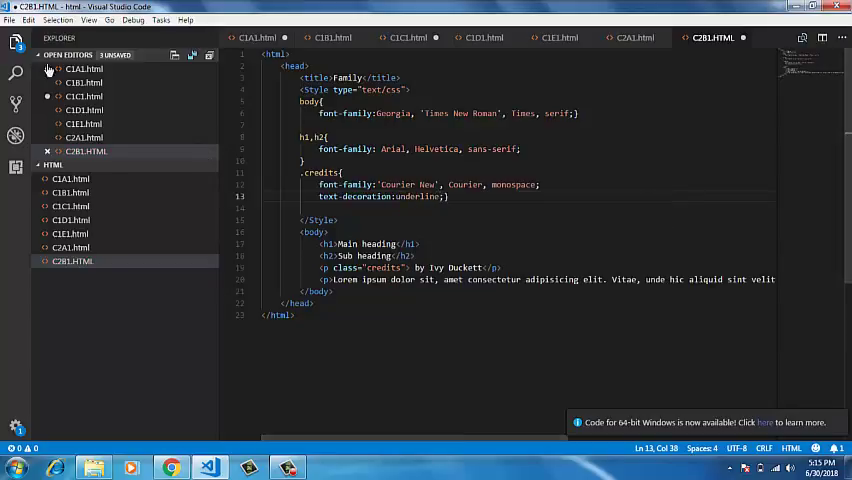
pyautogui.click(12, 19)
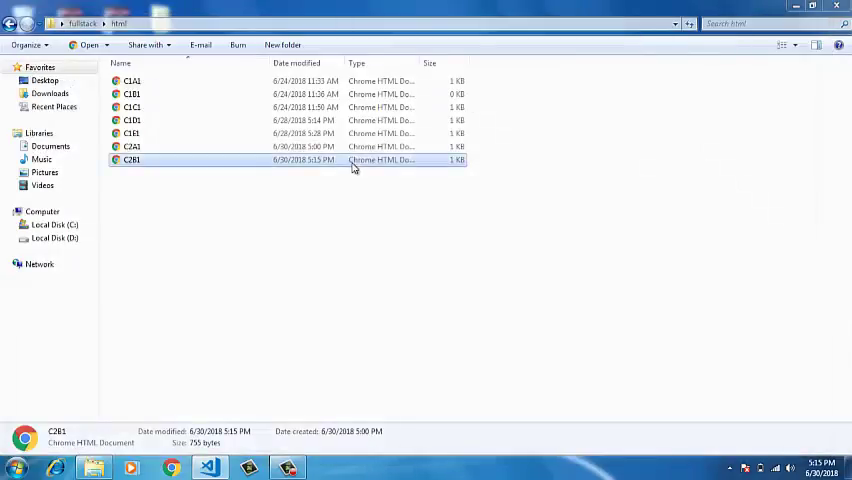
# - Open C2B1 in Chrome showing the underlined credits line and dismiss Translate
pyautogui.doubleClick(131, 160)
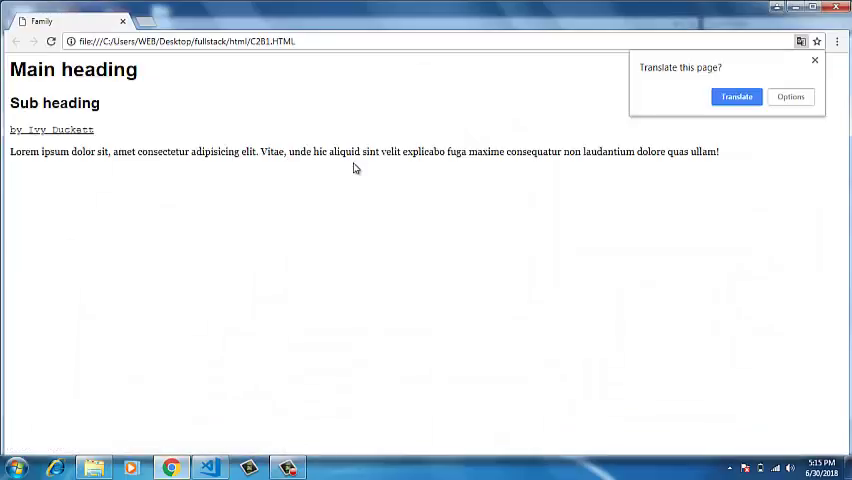
pyautogui.click(814, 62)
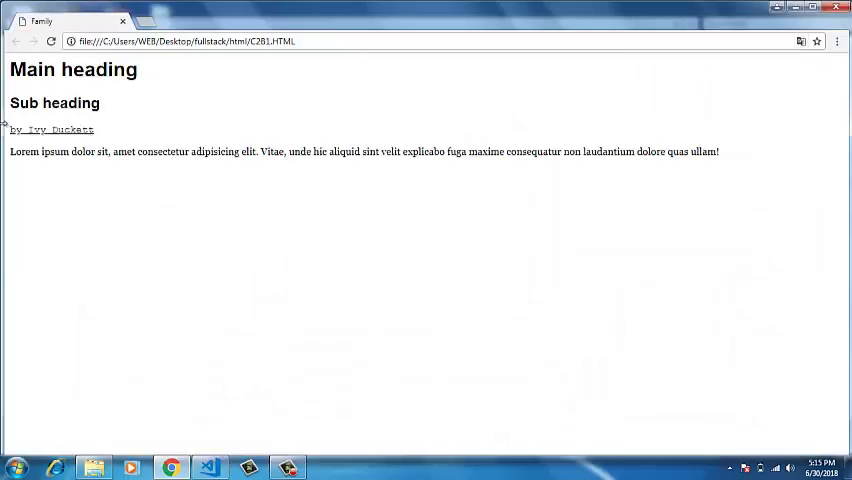